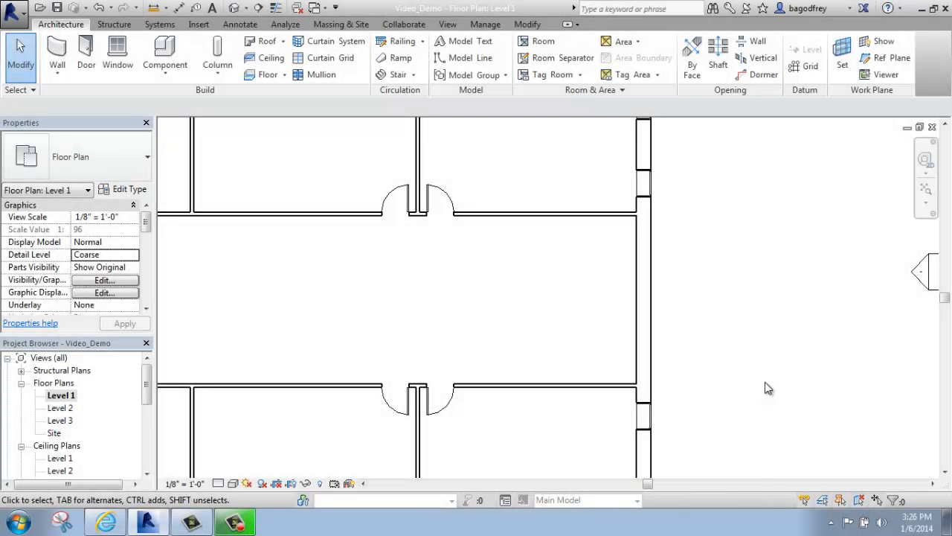
pyautogui.moveTo(768, 383)
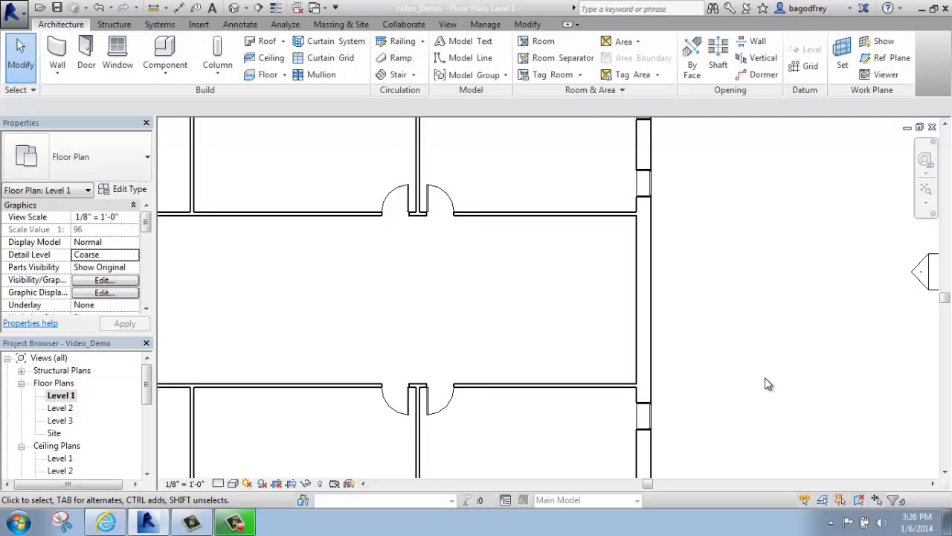
pyautogui.moveTo(765, 368)
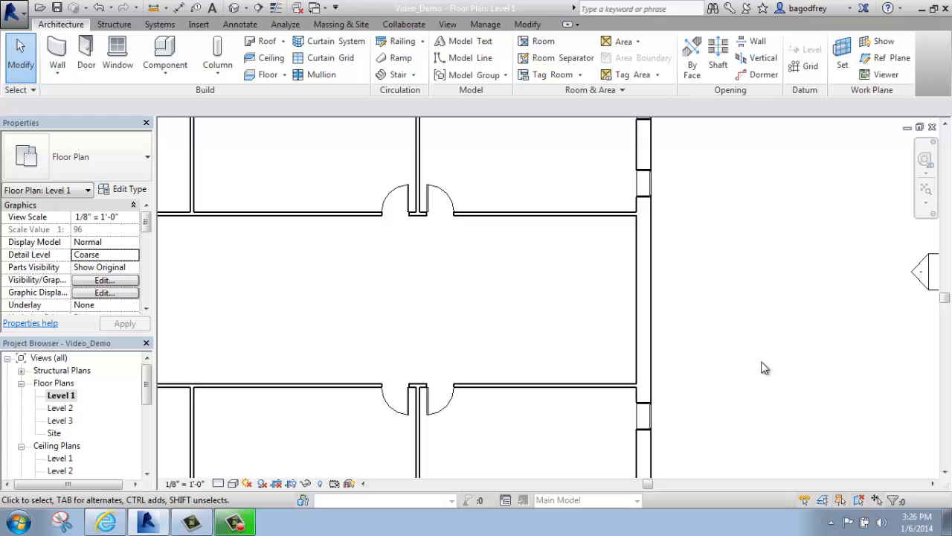
pyautogui.moveTo(357, 162)
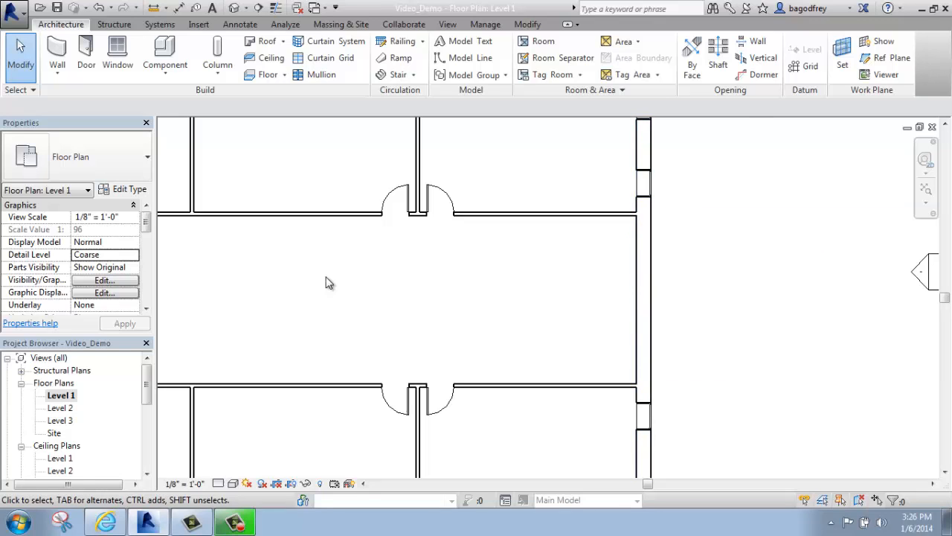
# Start placing a Curtain Wall 1 wall from Level 1 to Level 3 along the east wall
pyautogui.click(758, 41)
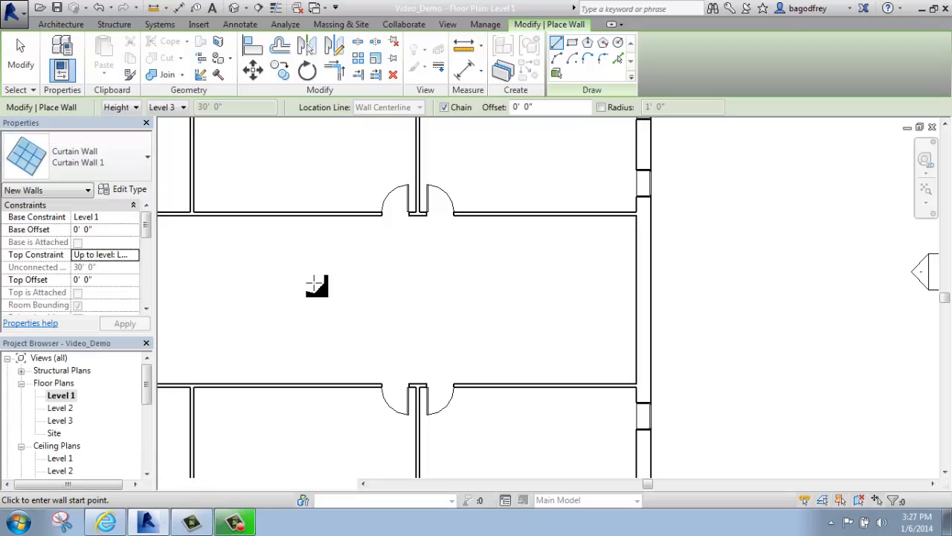
pyautogui.moveTo(512, 296)
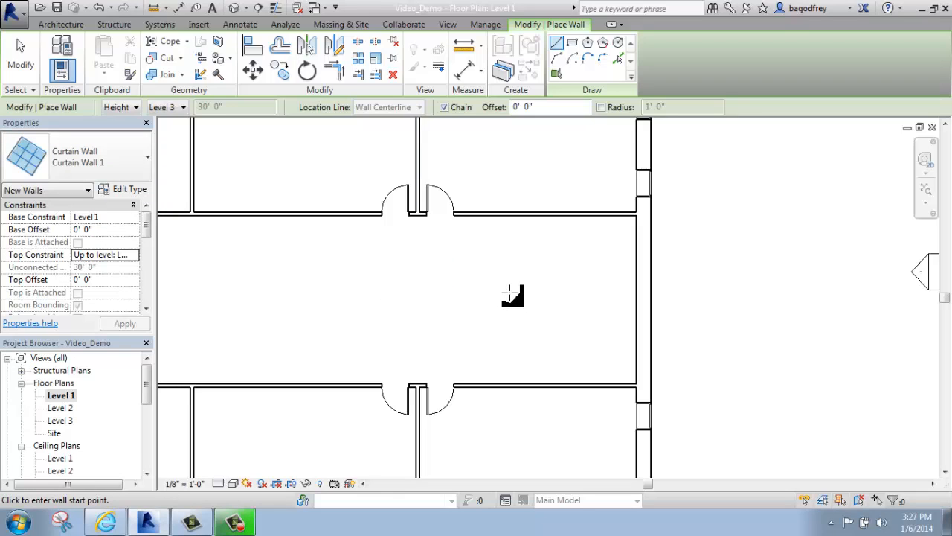
pyautogui.moveTo(498, 298)
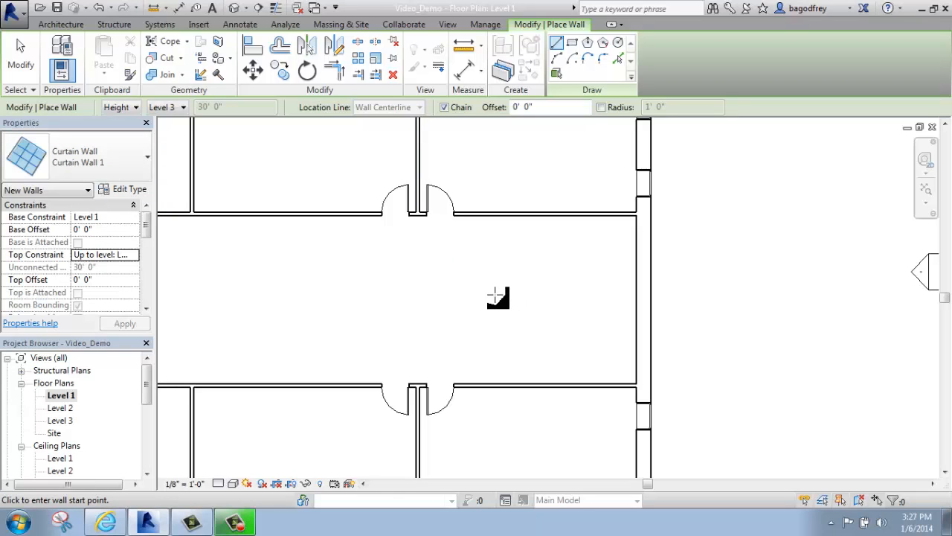
pyautogui.moveTo(490, 308)
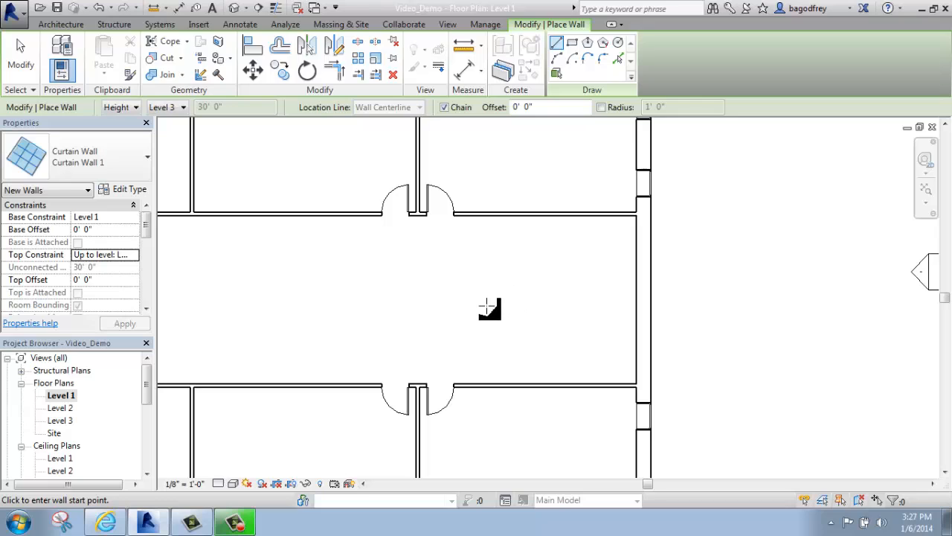
pyautogui.moveTo(625, 274)
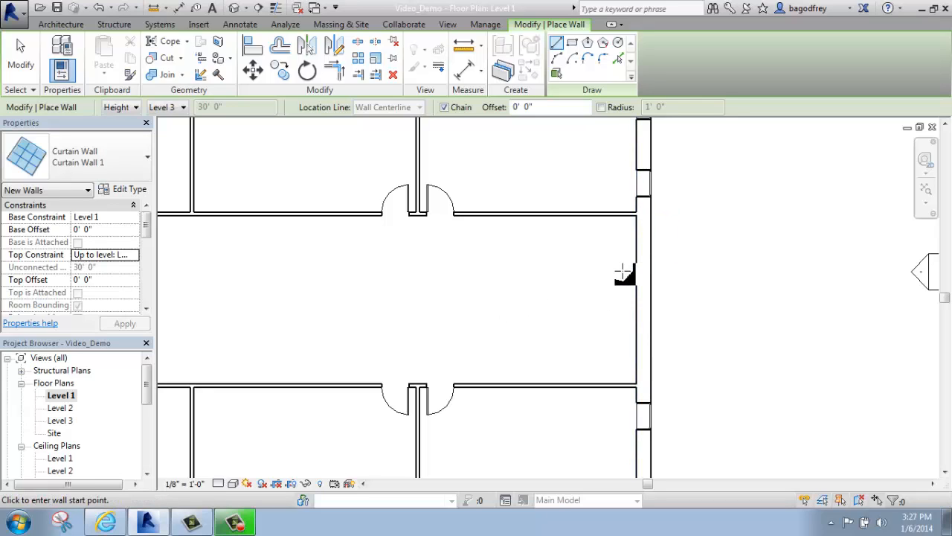
pyautogui.moveTo(612, 285)
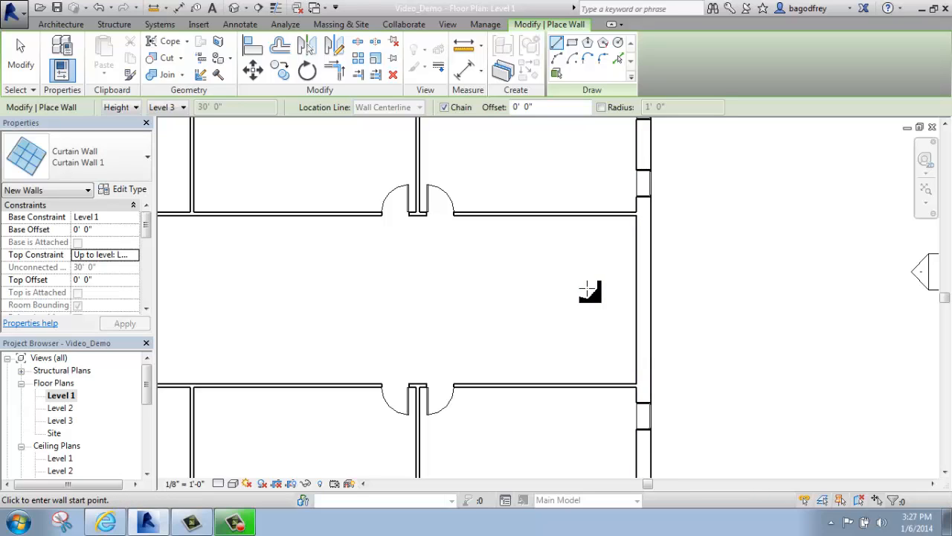
pyautogui.moveTo(579, 293)
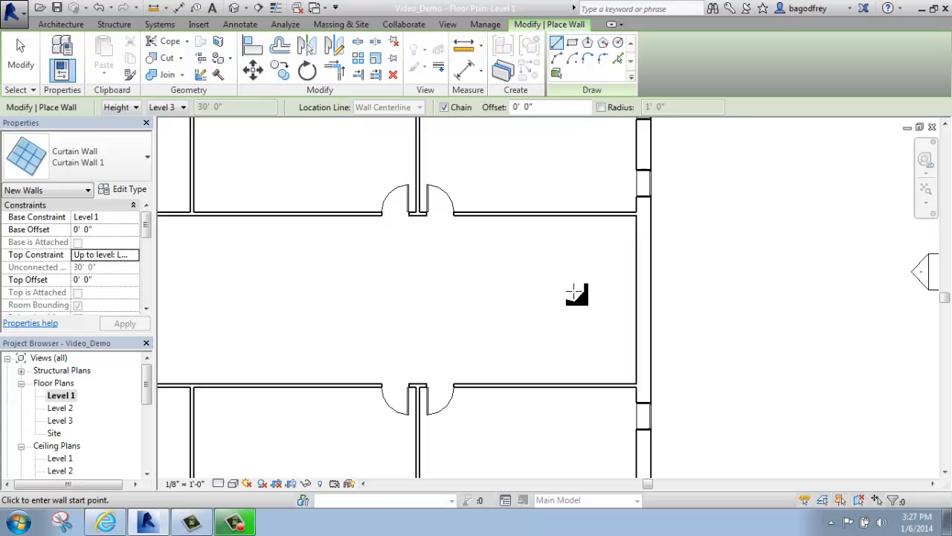
pyautogui.moveTo(614, 223)
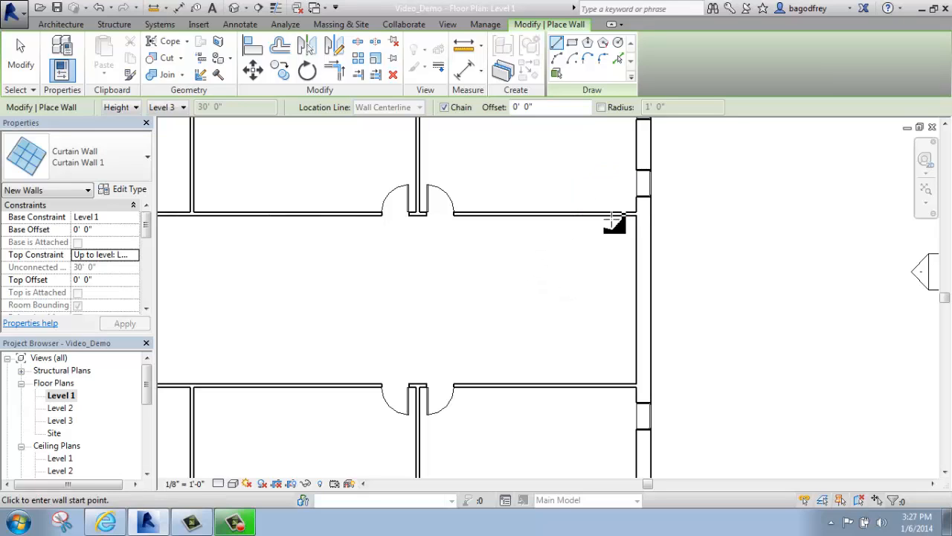
pyautogui.moveTo(628, 308)
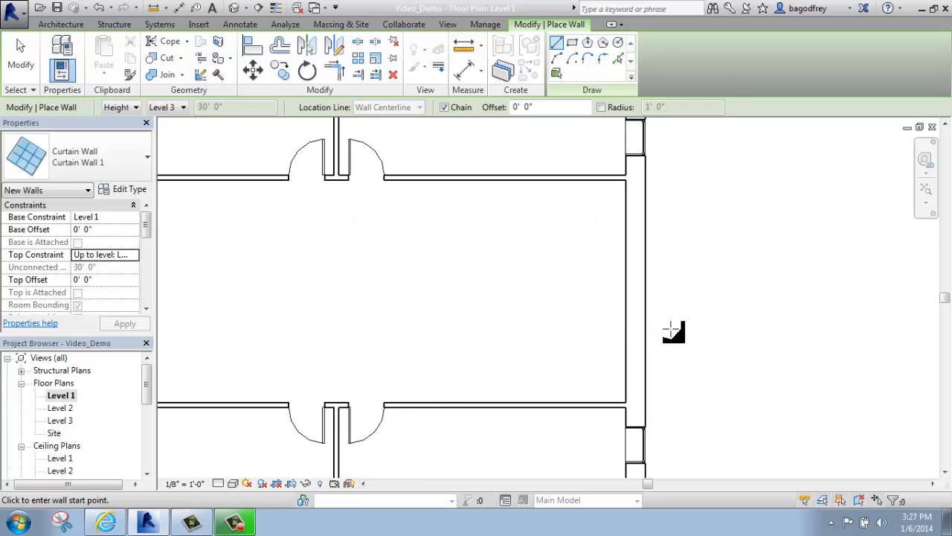
pyautogui.moveTo(627, 209)
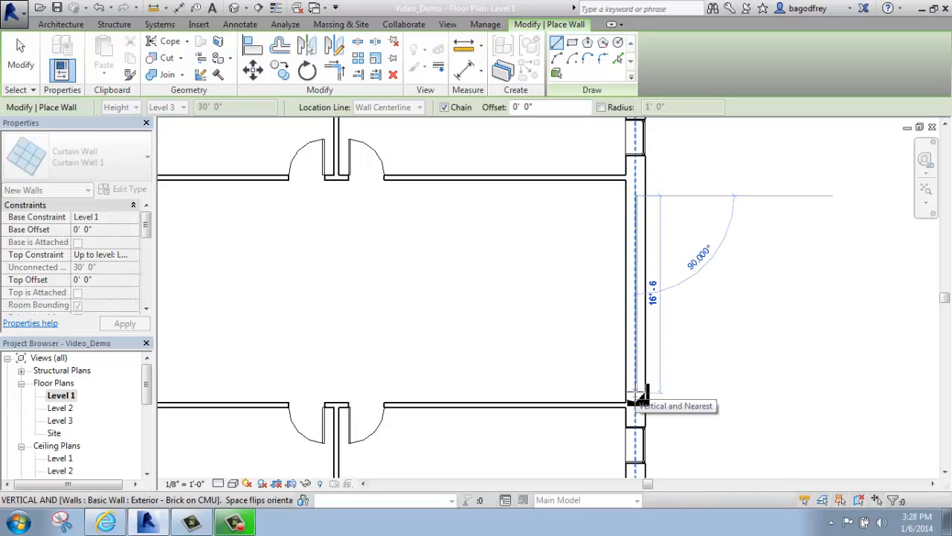
# End the curtain wall at the lower corridor wall, inside the east brick wall
pyautogui.click(636, 392)
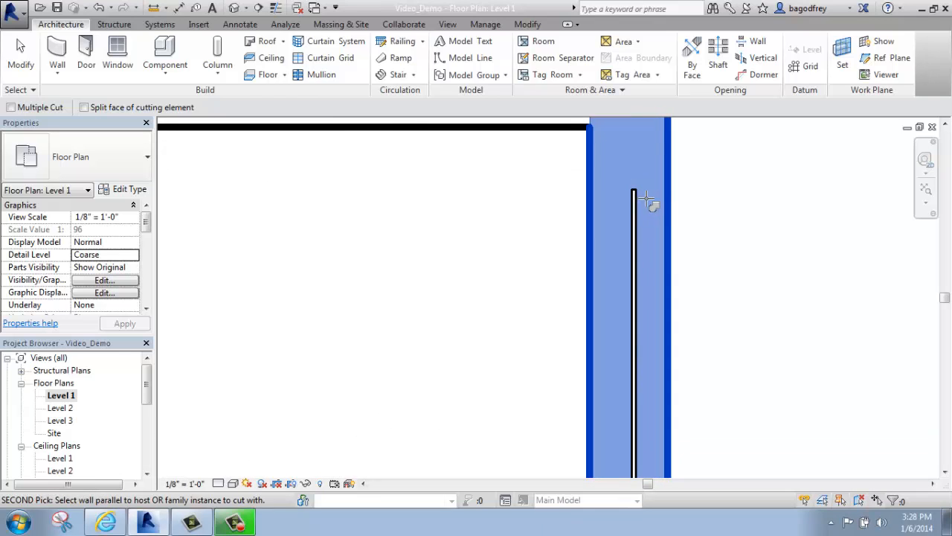
pyautogui.moveTo(642, 192)
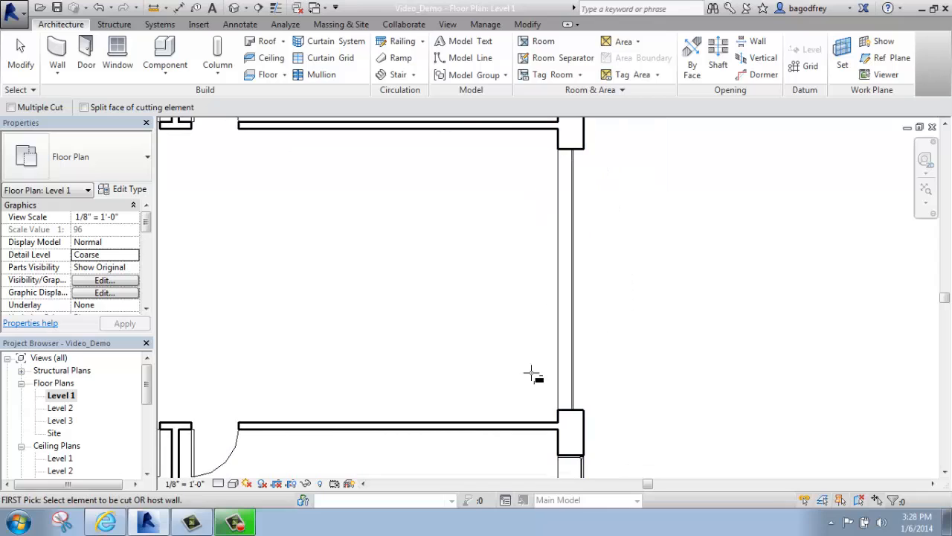
pyautogui.moveTo(610, 237)
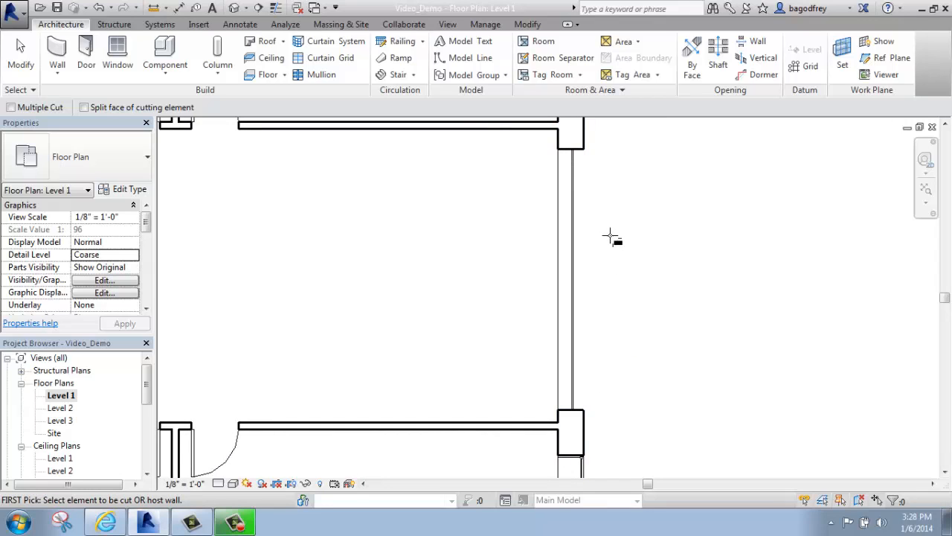
pyautogui.moveTo(547, 243)
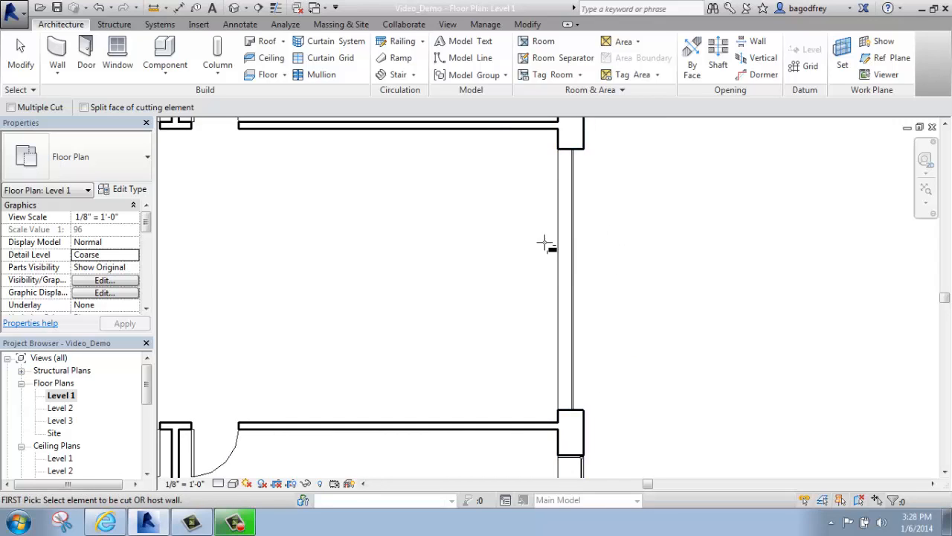
pyautogui.moveTo(151, 253)
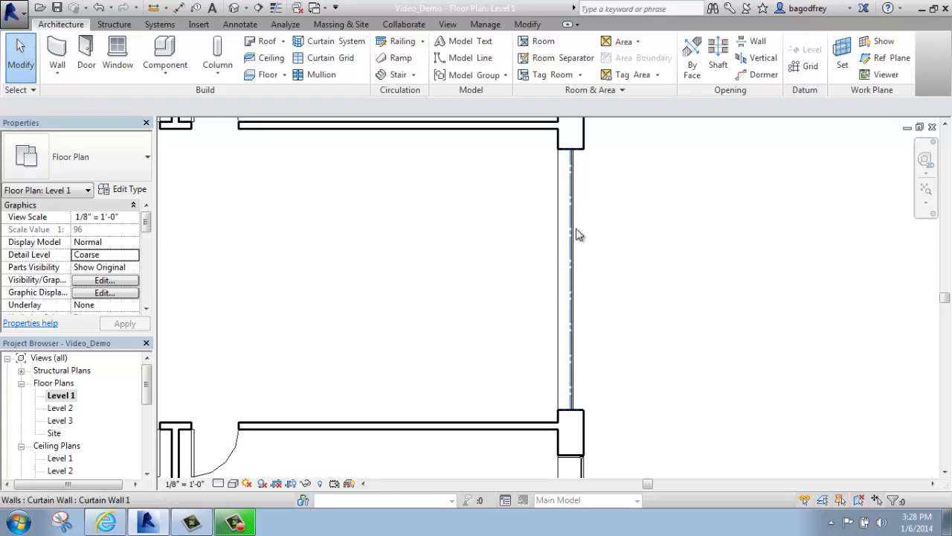
pyautogui.moveTo(572, 236)
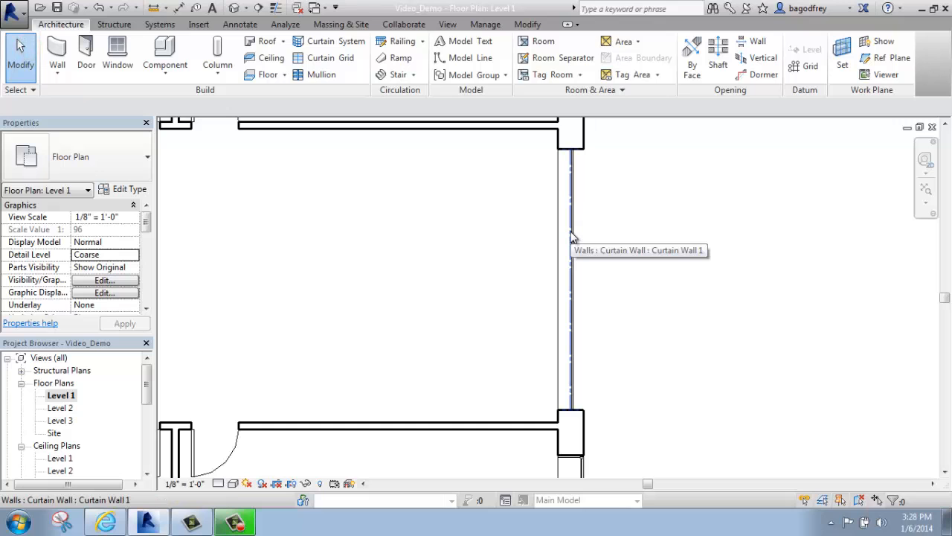
# Delete the curtain wall from the east exterior wall and restart Curtain Wall 1 placement
pyautogui.click(571, 232)
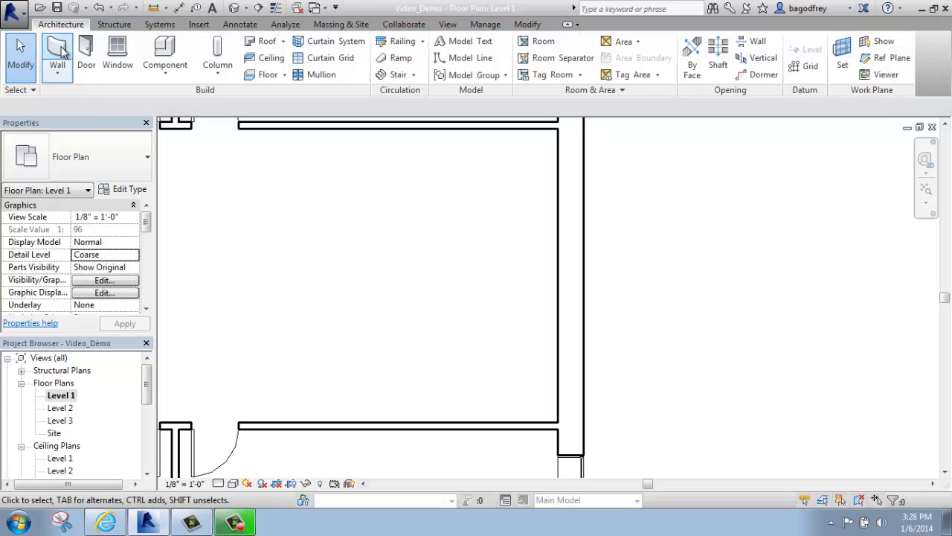
pyautogui.click(58, 56)
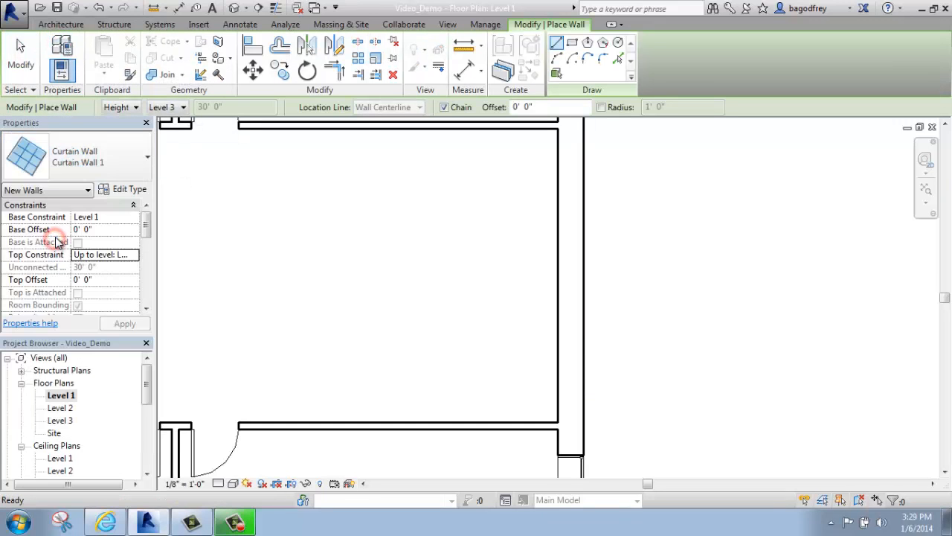
pyautogui.moveTo(58, 242)
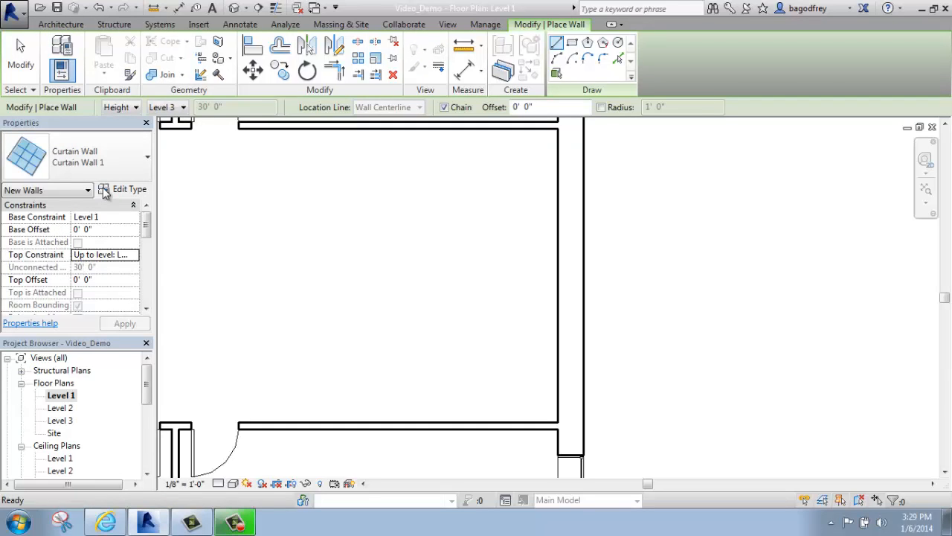
pyautogui.moveTo(128, 192)
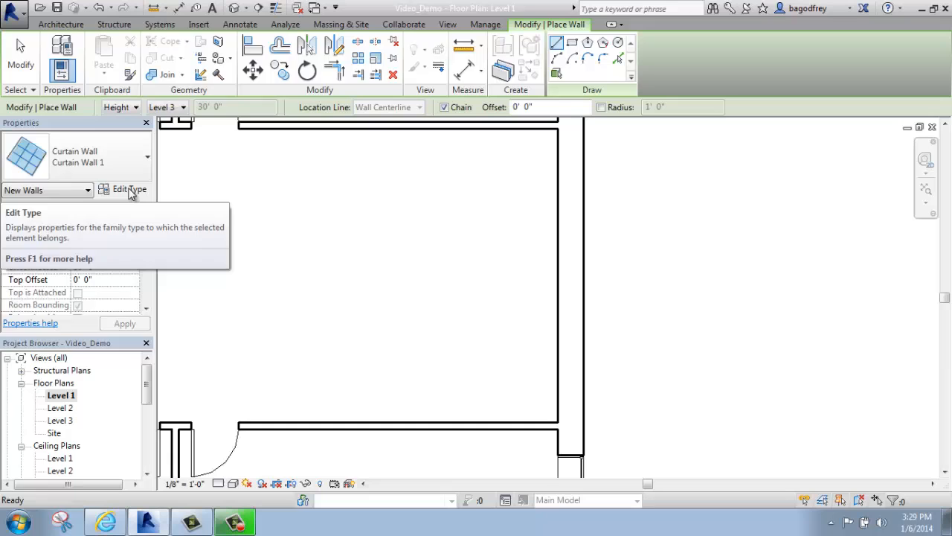
# Duplicate the curtain wall type as 'Curtain Wall DEMO' with Automatically Embed checked
pyautogui.click(128, 189)
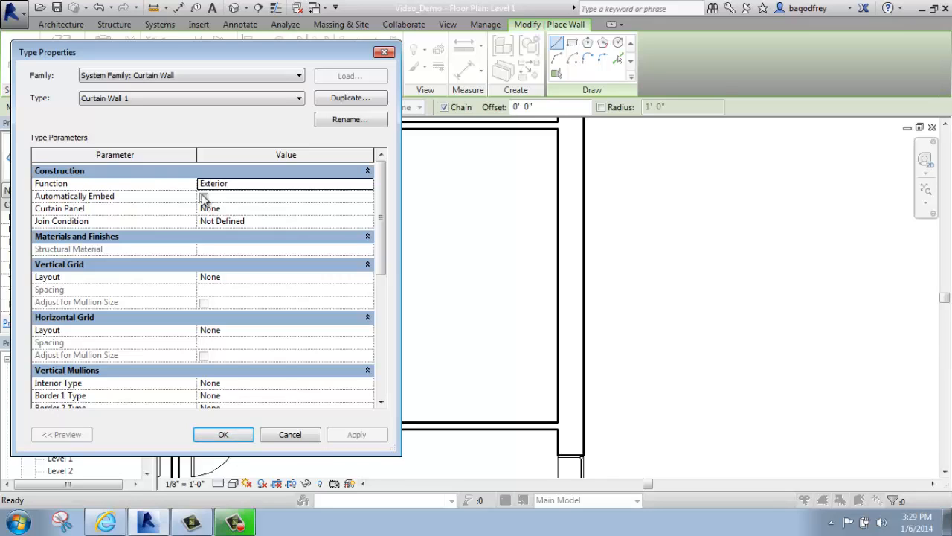
pyautogui.moveTo(238, 204)
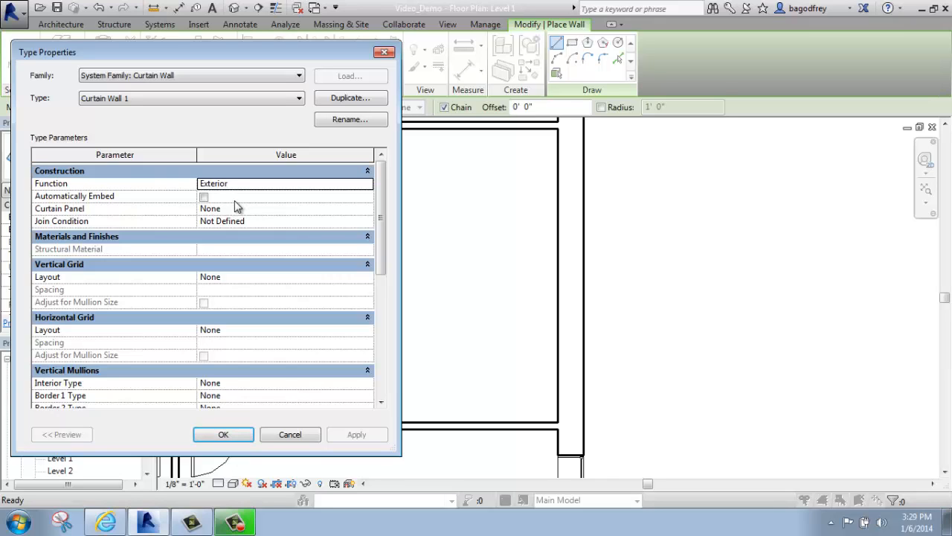
pyautogui.moveTo(237, 208)
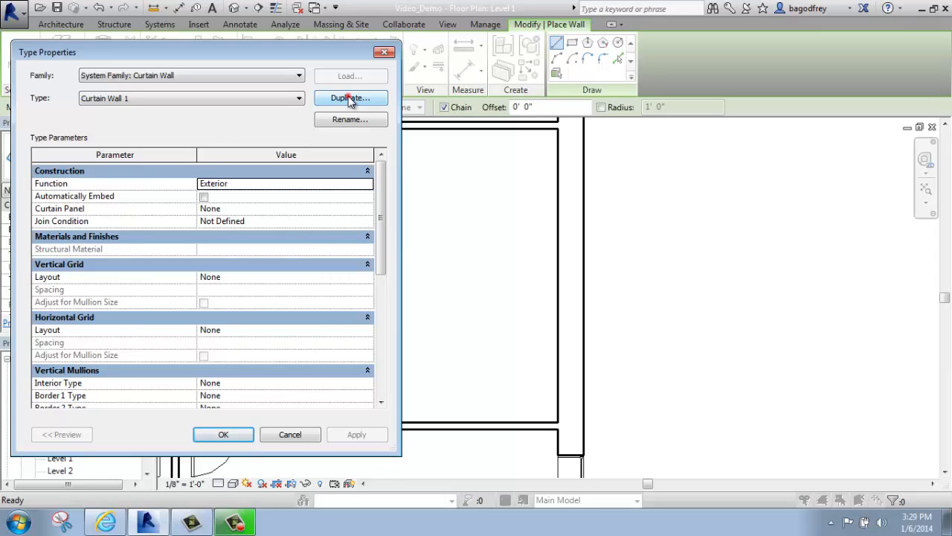
pyautogui.click(350, 97)
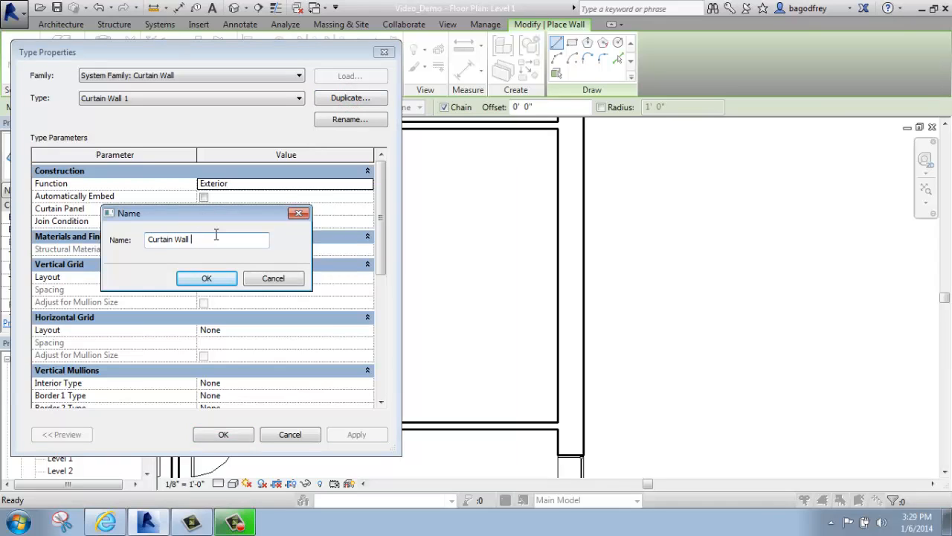
pyautogui.write('DEMO')
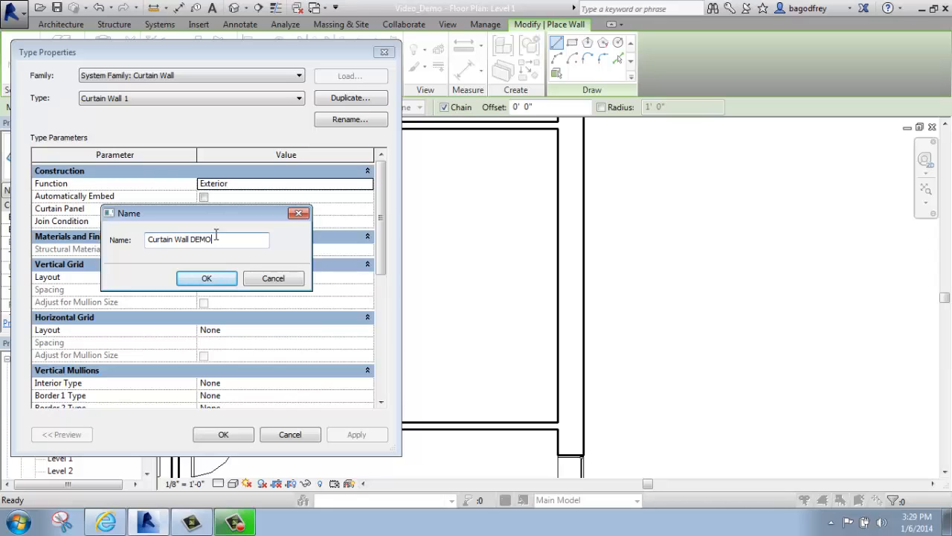
pyautogui.click(207, 278)
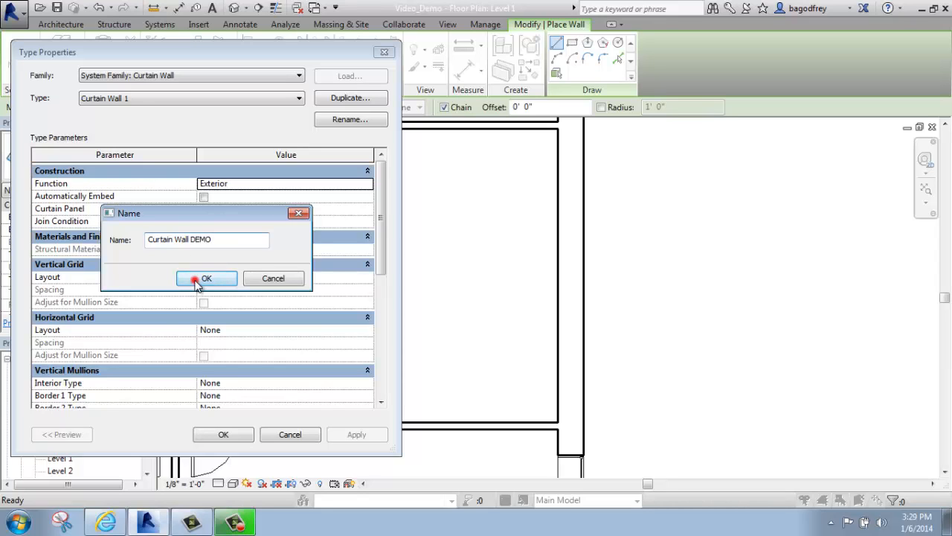
pyautogui.click(206, 278)
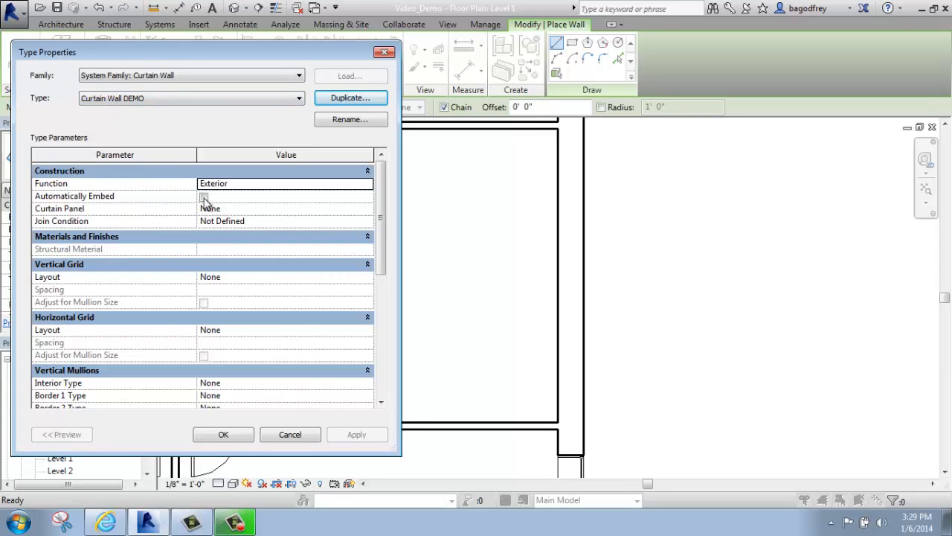
pyautogui.click(203, 196)
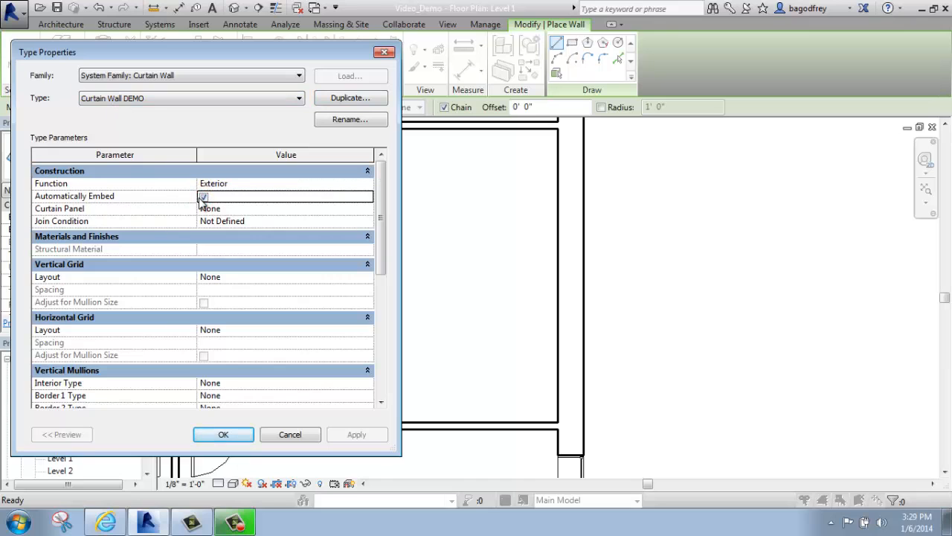
pyautogui.click(223, 434)
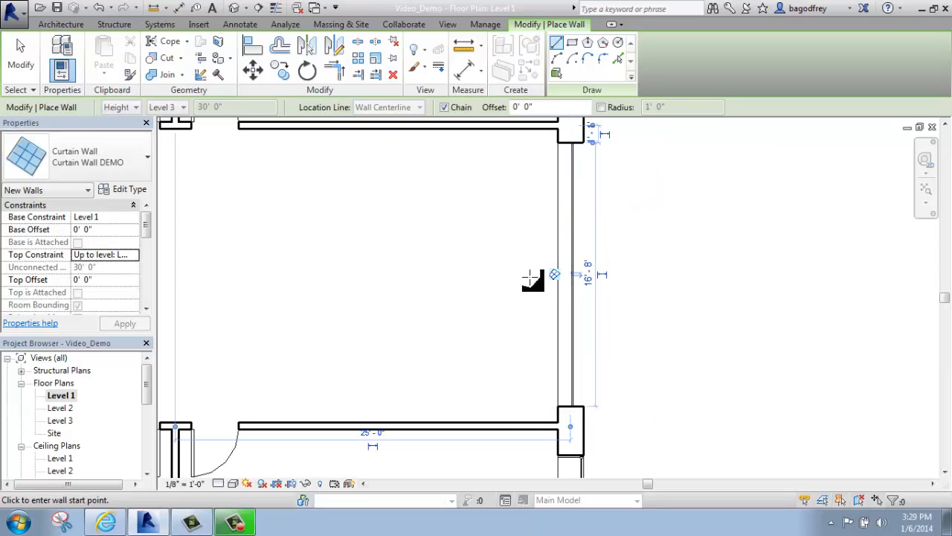
pyautogui.moveTo(624, 246)
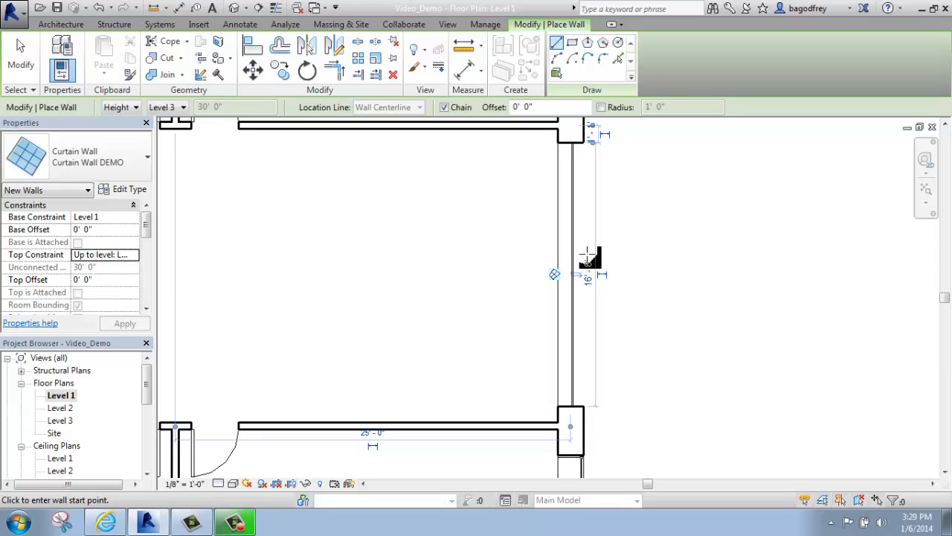
pyautogui.moveTo(628, 259)
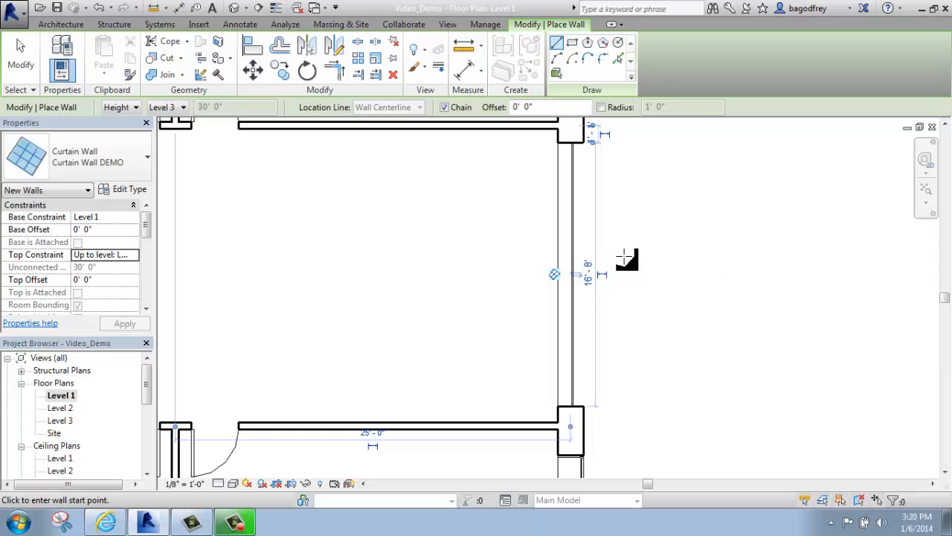
pyautogui.moveTo(610, 257)
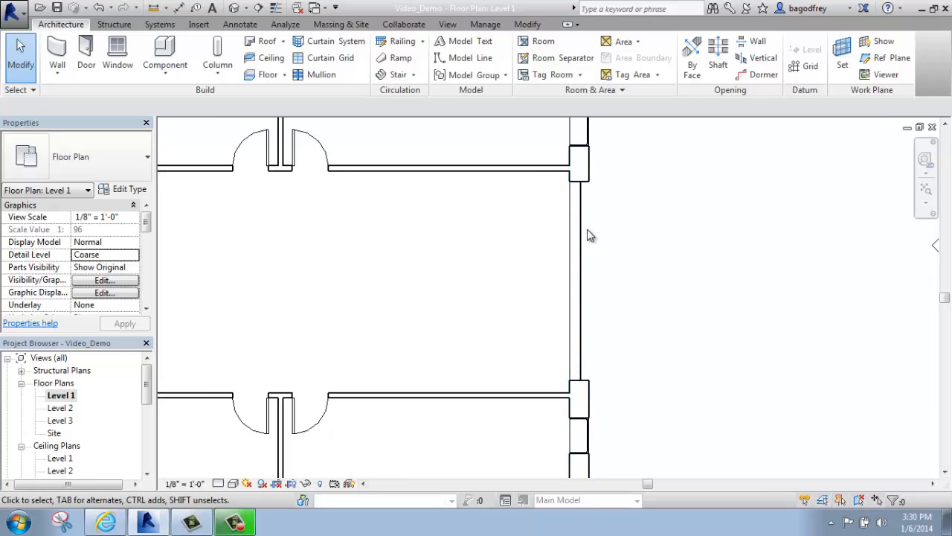
# Draw the Curtain Wall DEMO wall along the Level 1 east wall and end placement
pyautogui.click(571, 246)
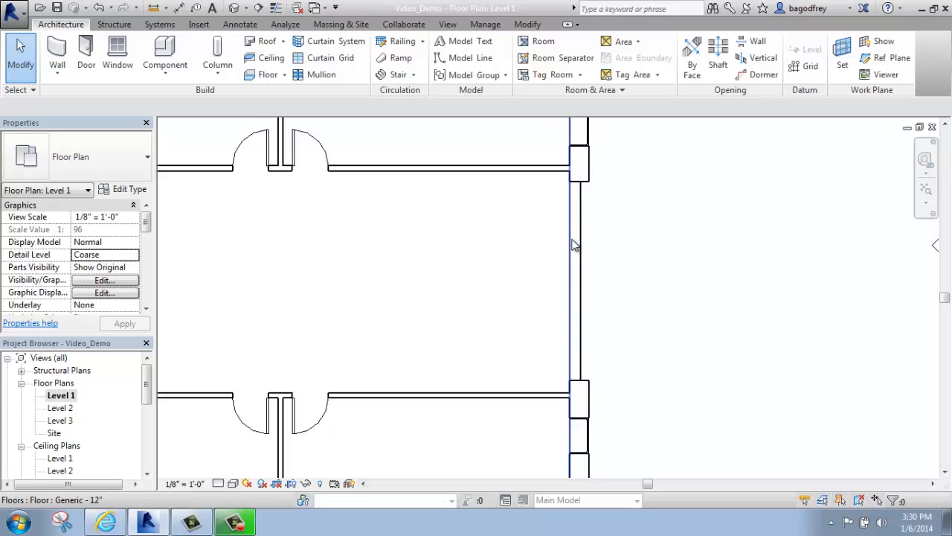
pyautogui.click(253, 413)
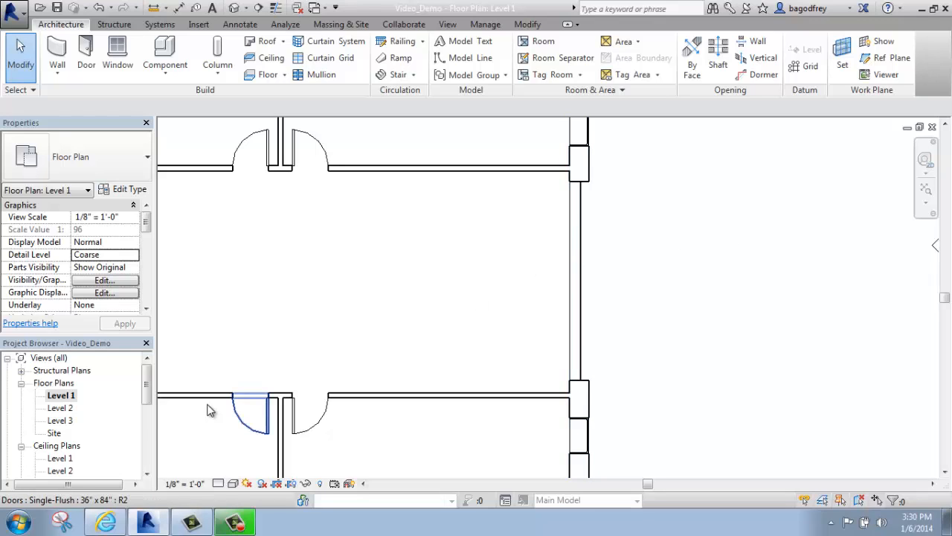
pyautogui.scroll(-3)
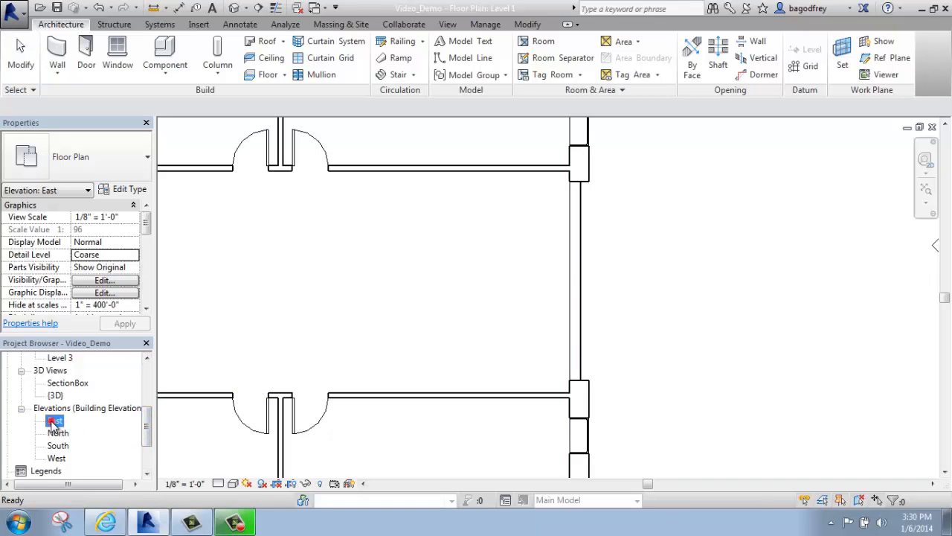
# Open the East elevation view from the Project Browser
pyautogui.doubleClick(54, 421)
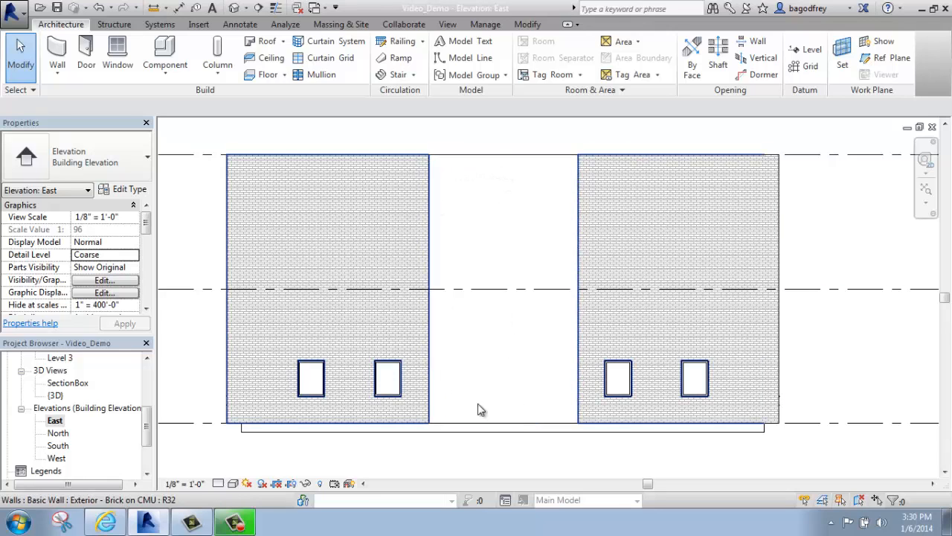
pyautogui.click(480, 409)
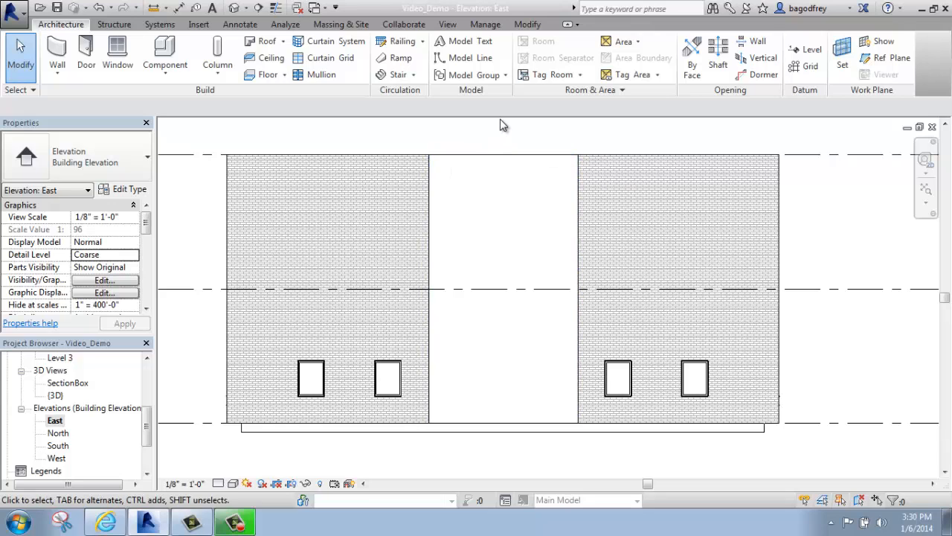
pyautogui.moveTo(458, 159)
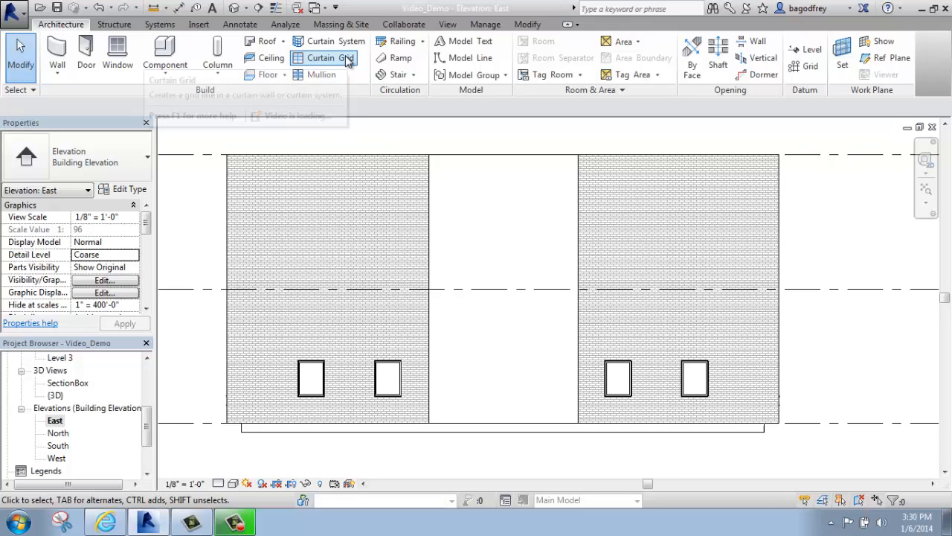
# Add vertical curtain grid lines 3'-0" from the right and 2'-6" from the left brick wall
pyautogui.click(326, 58)
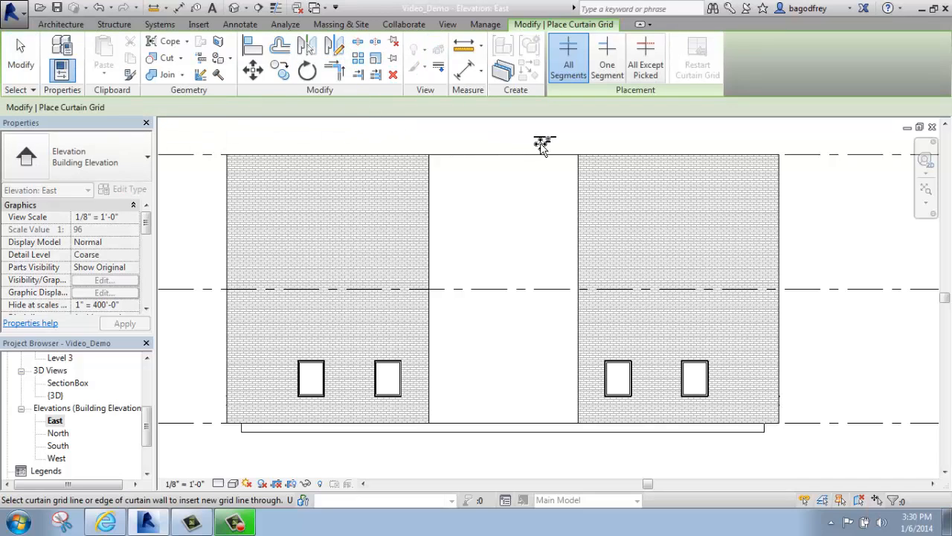
pyautogui.moveTo(555, 24)
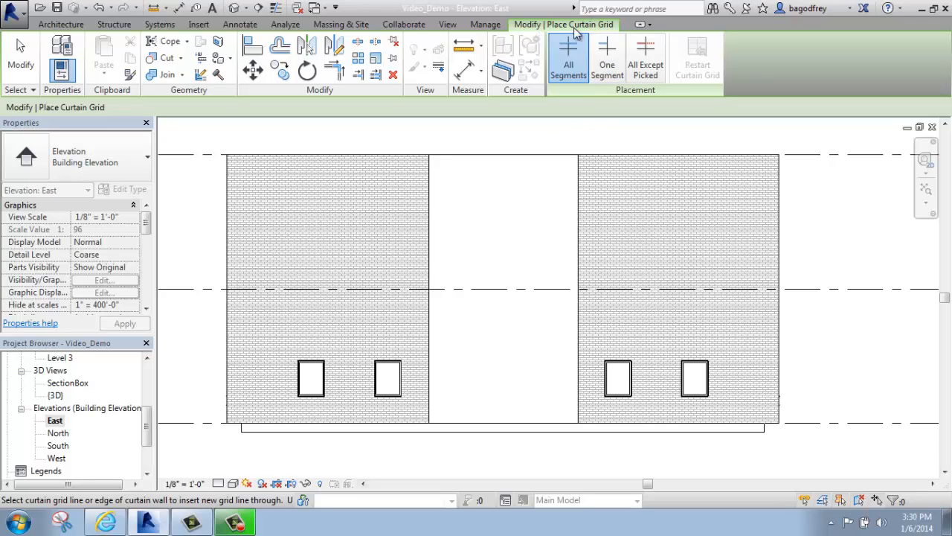
pyautogui.moveTo(607, 57)
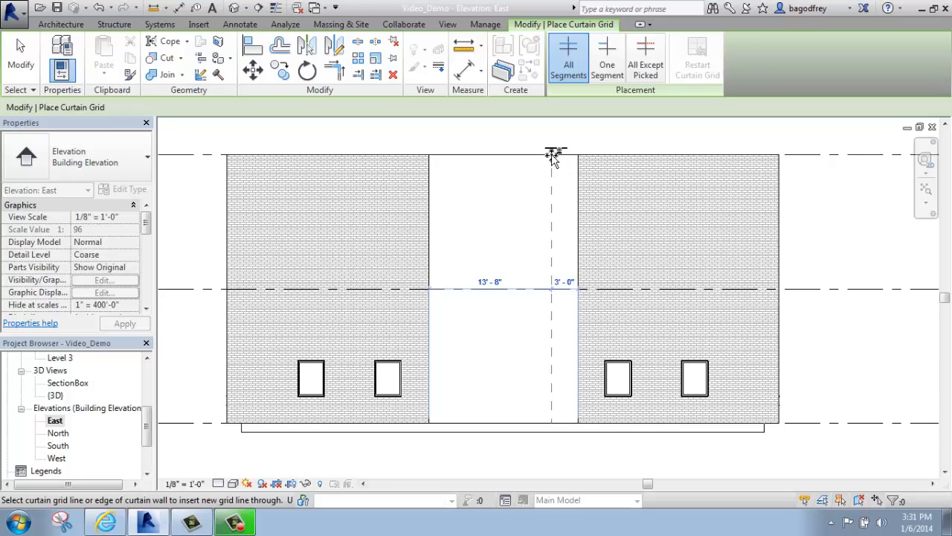
pyautogui.click(555, 156)
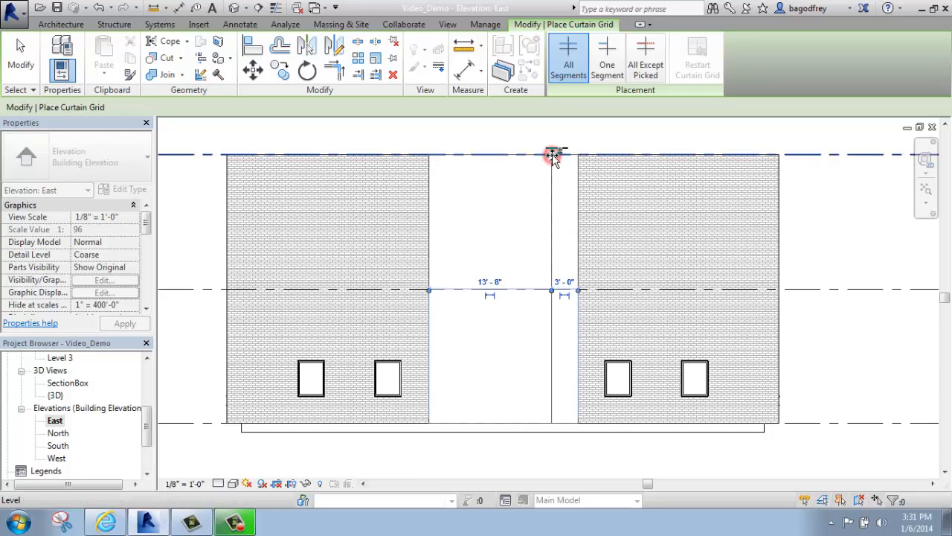
pyautogui.click(553, 156)
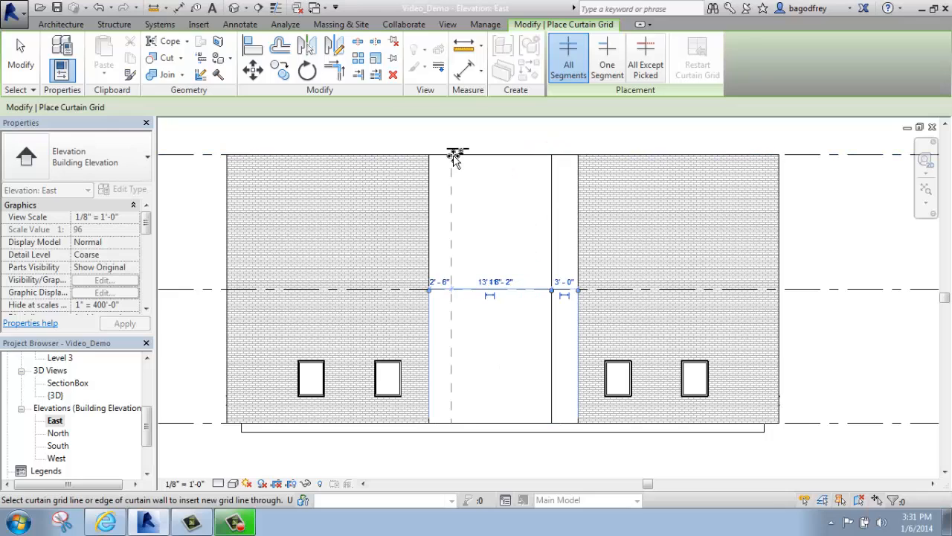
pyautogui.click(456, 155)
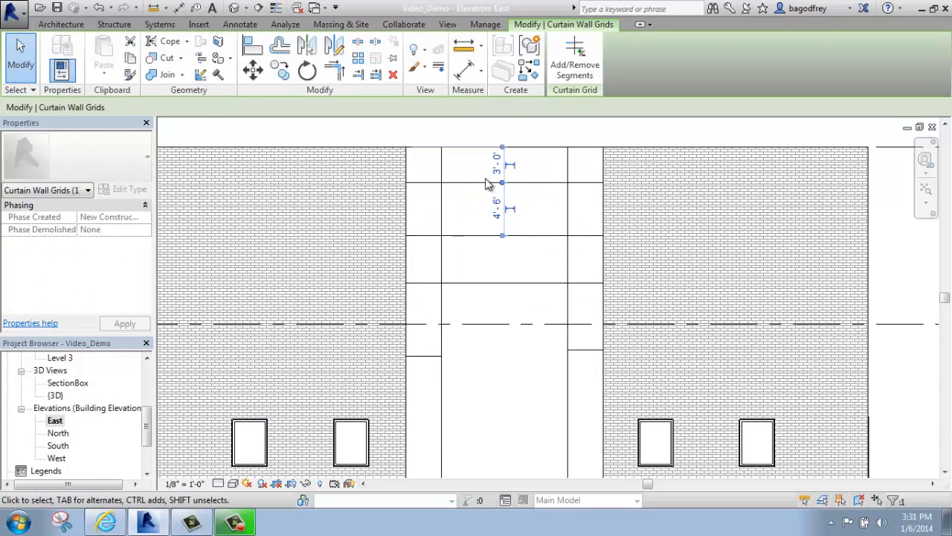
# Respace a horizontal grid line via its temporary dimension, leaving a 6'-0" middle panel
pyautogui.click(468, 236)
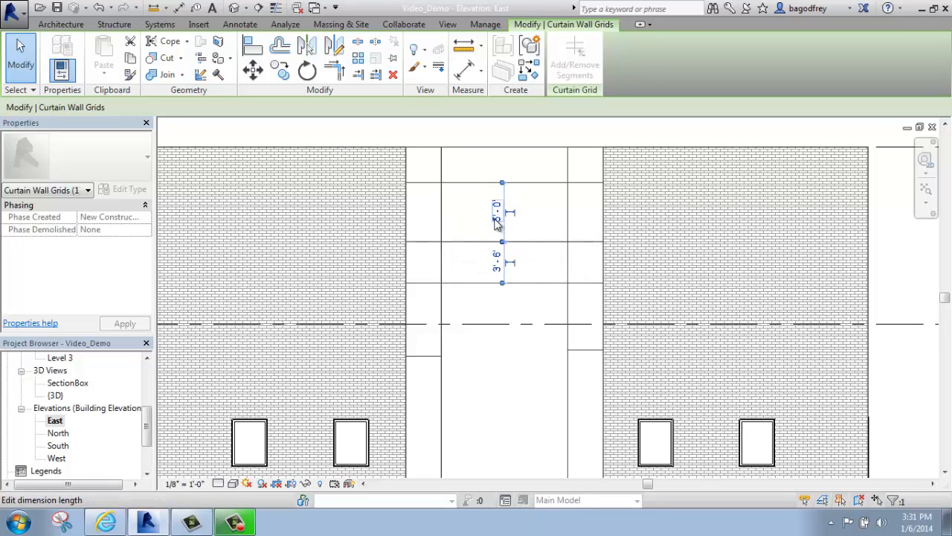
pyautogui.click(532, 281)
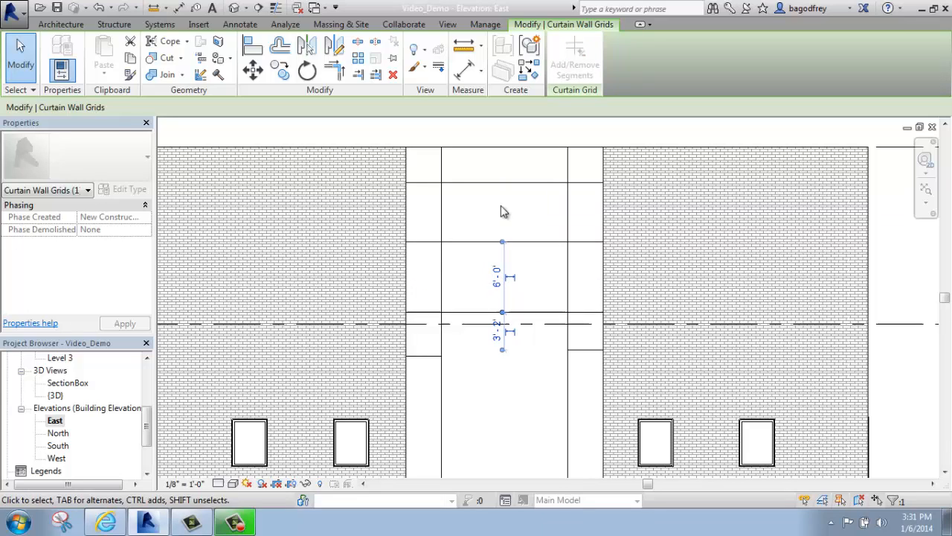
pyautogui.click(435, 357)
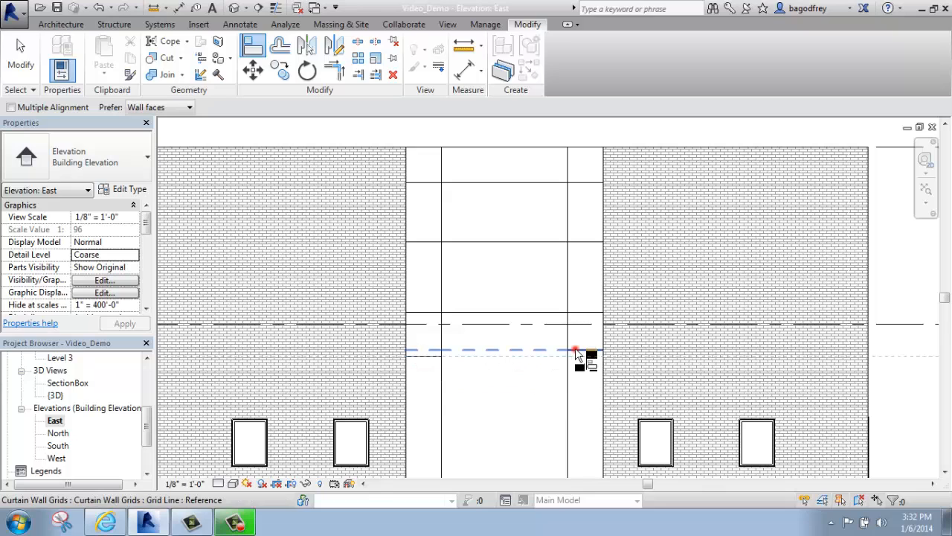
# Drag the short horizontal grid line to its new height and accept the overlap warning
pyautogui.moveTo(576, 350); pyautogui.dragTo(526, 341)
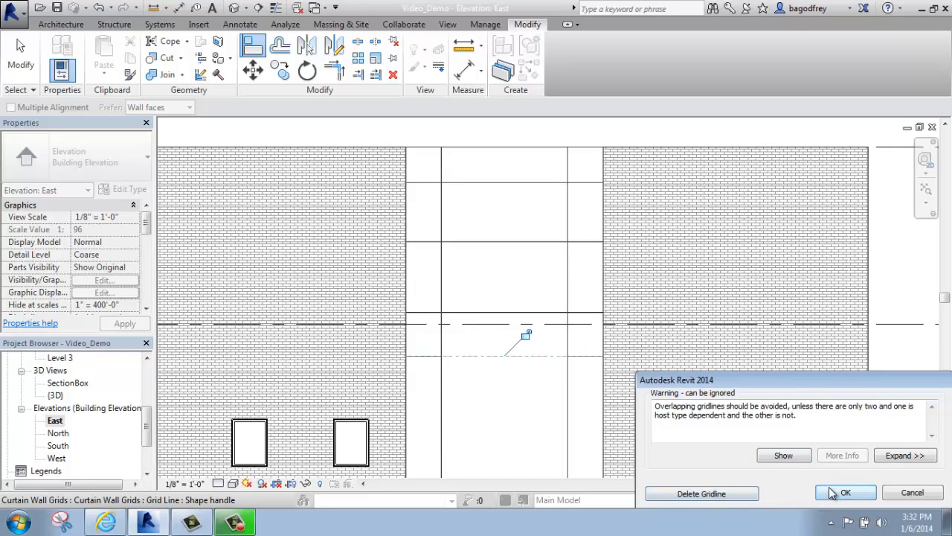
pyautogui.click(845, 492)
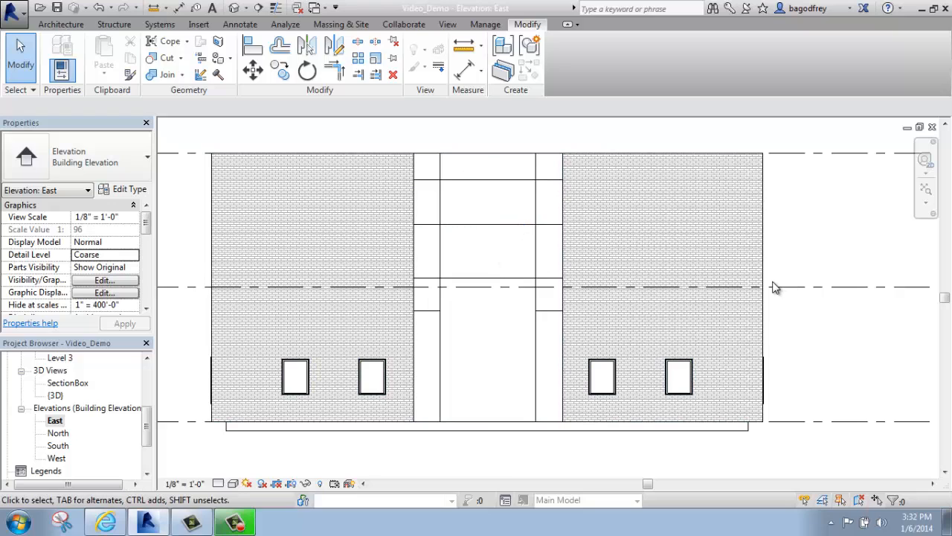
pyautogui.moveTo(503, 215)
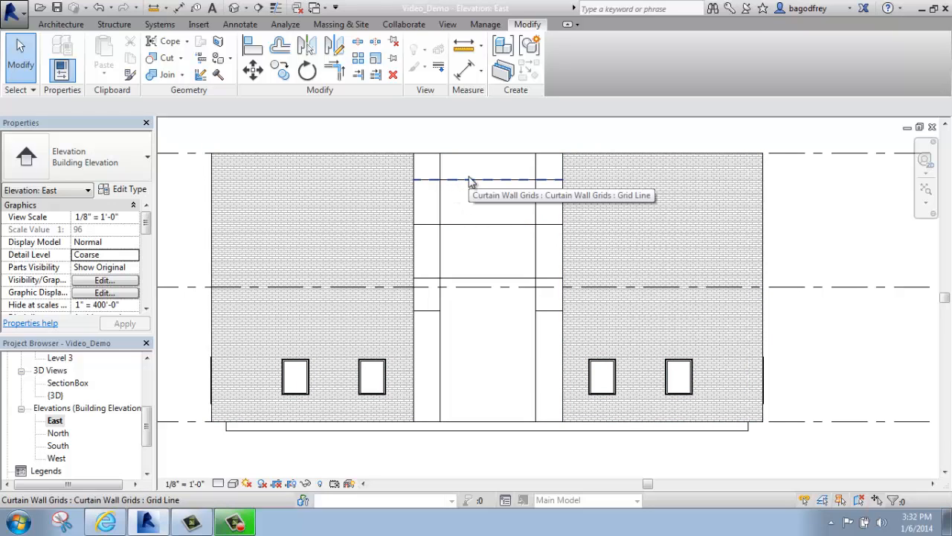
pyautogui.moveTo(462, 184)
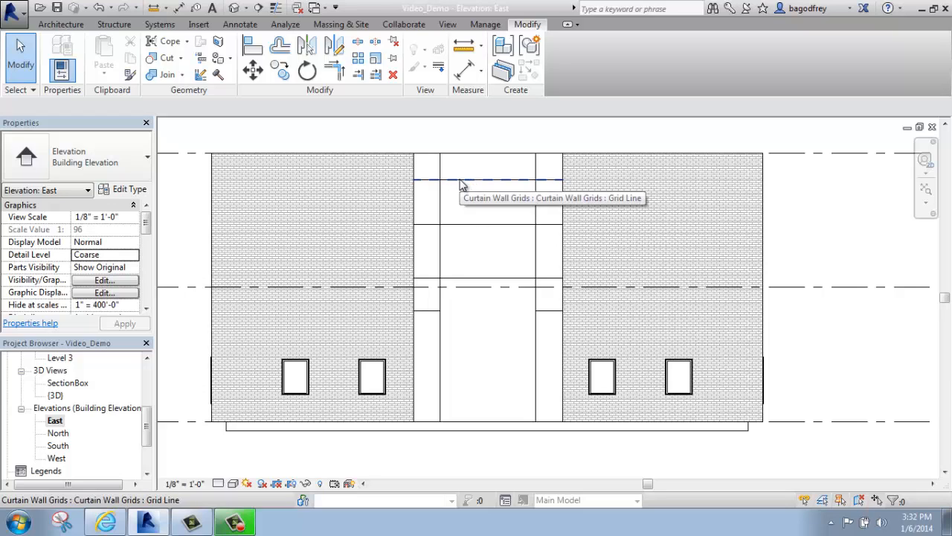
pyautogui.moveTo(456, 147)
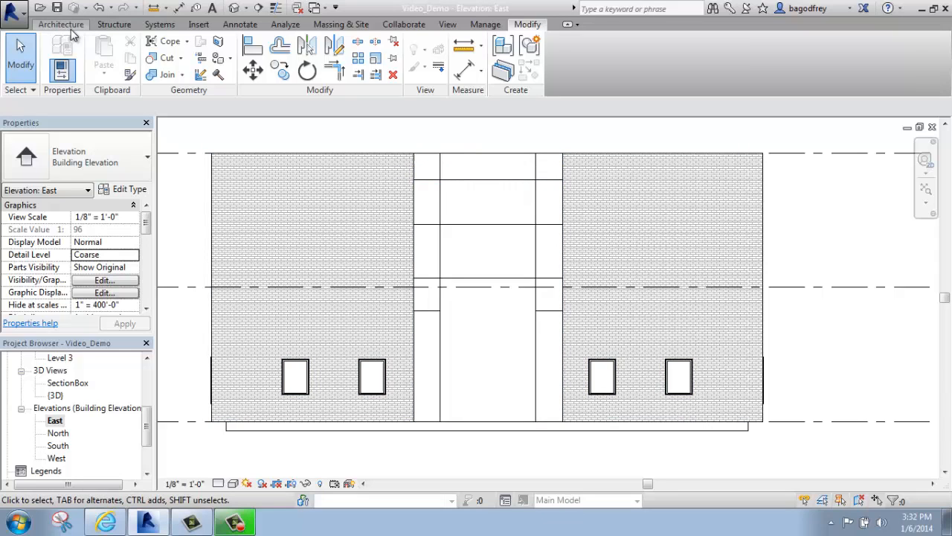
# Place rectangular mullions on all grid lines of the East elevation curtain wall
pyautogui.click(61, 24)
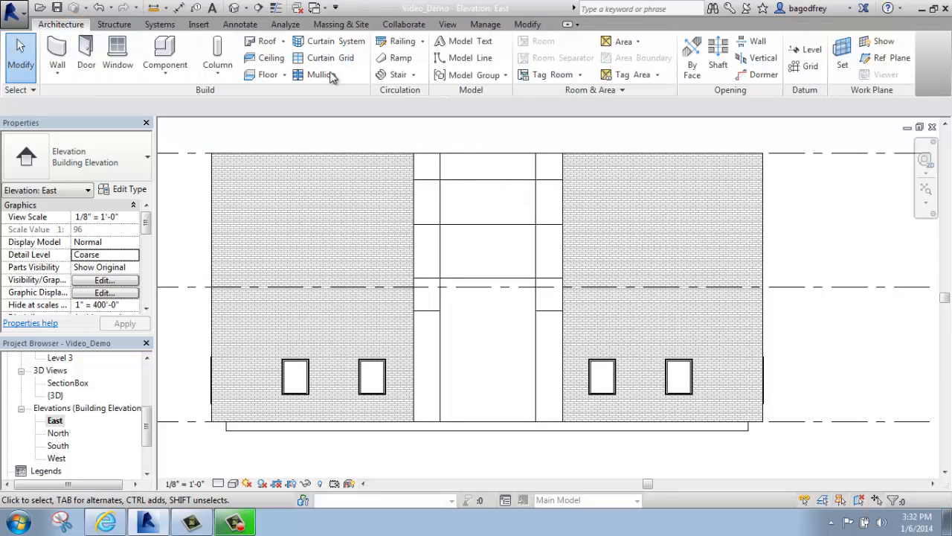
pyautogui.moveTo(320, 74)
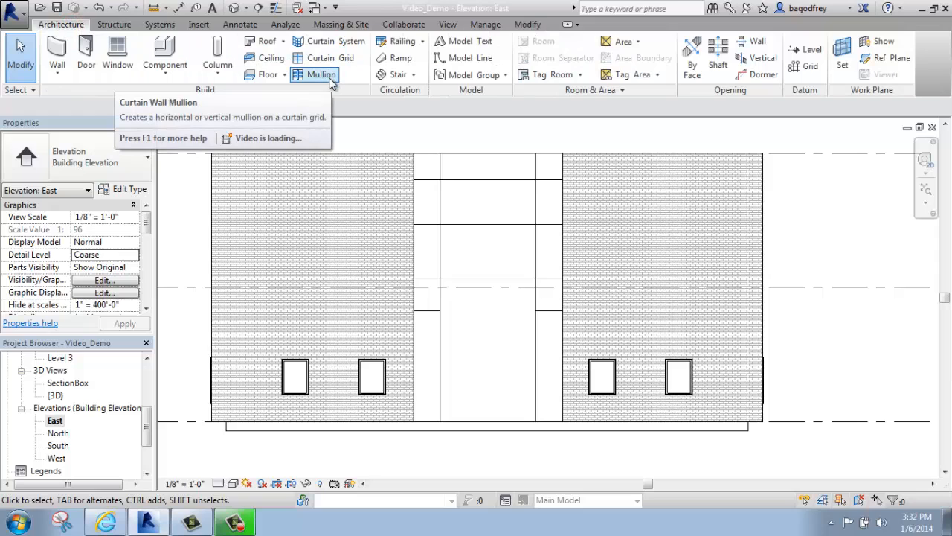
pyautogui.click(320, 73)
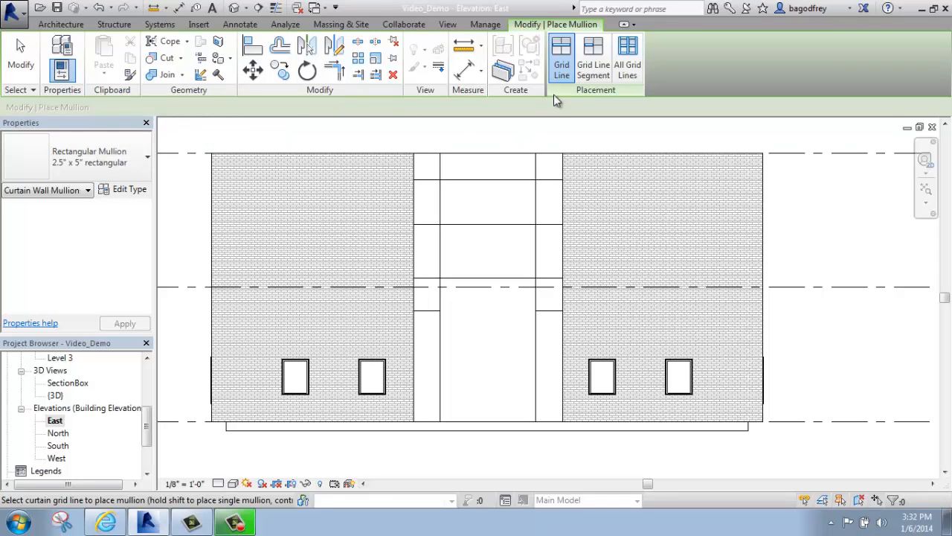
pyautogui.moveTo(561, 56)
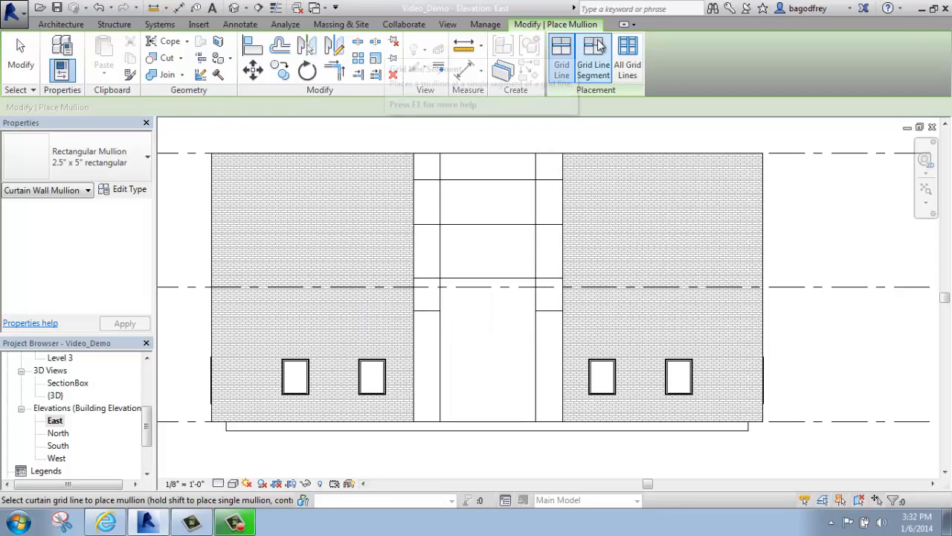
pyautogui.moveTo(628, 55)
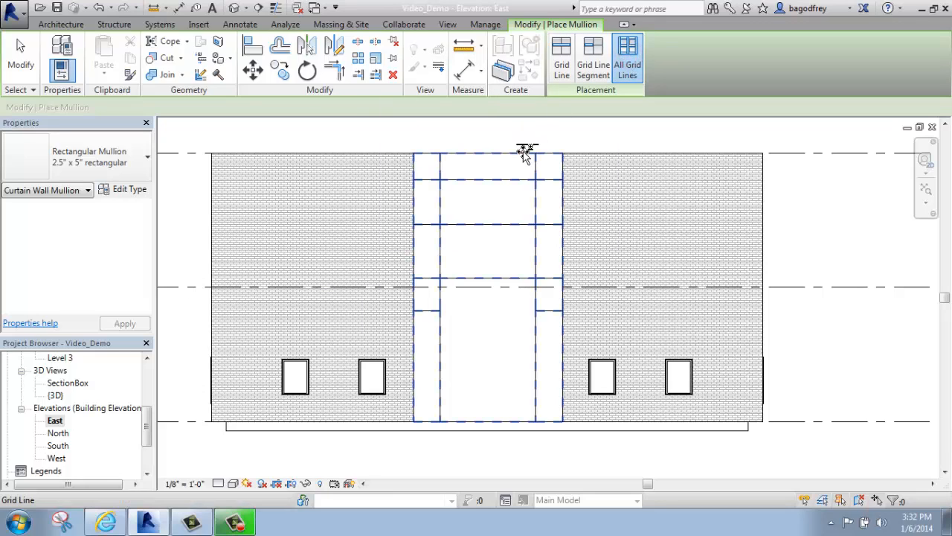
pyautogui.moveTo(527, 152)
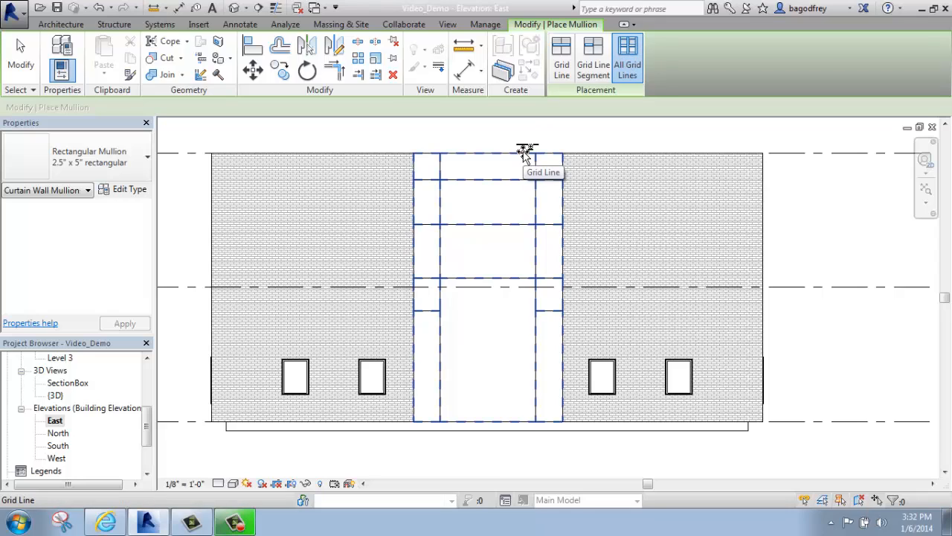
pyautogui.click(525, 153)
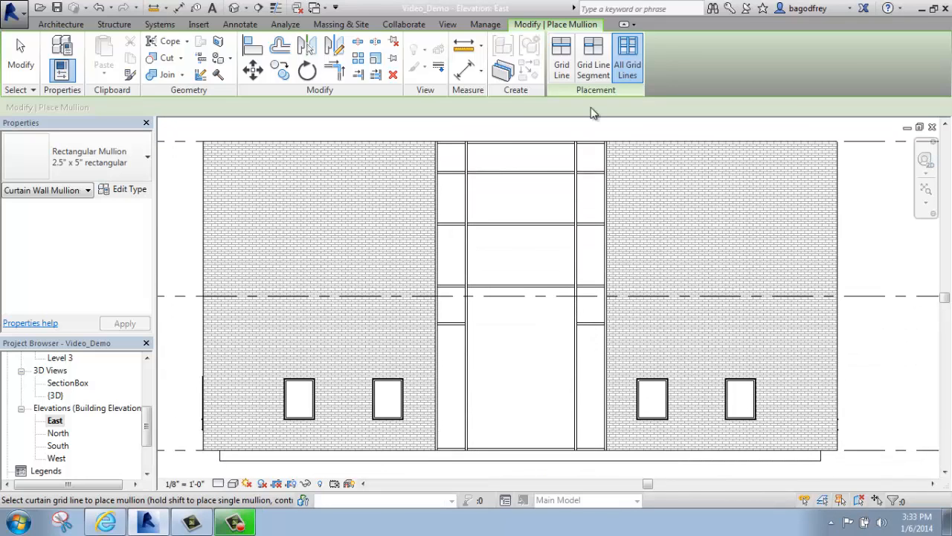
pyautogui.moveTo(943, 297)
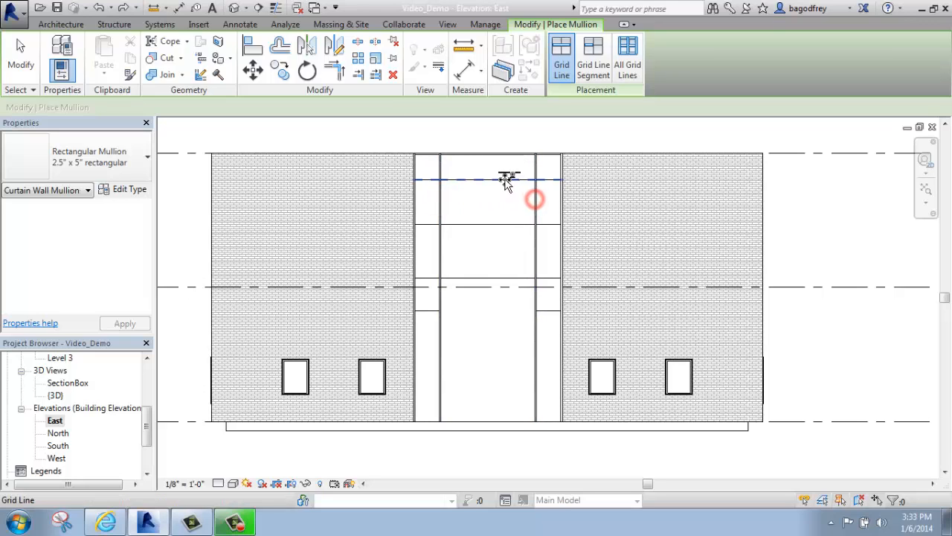
# Add mullions to the two upper horizontal grid lines and the short left segment
pyautogui.click(509, 180)
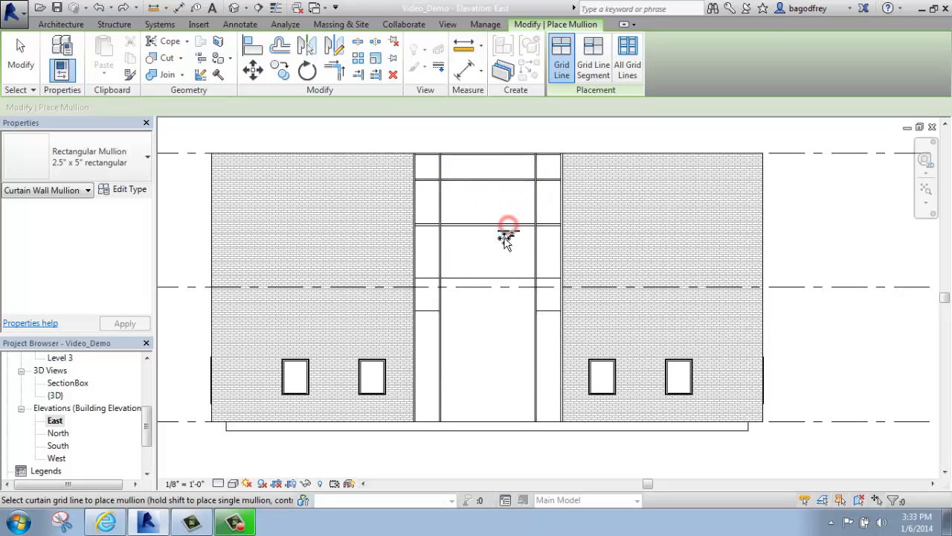
pyautogui.click(508, 224)
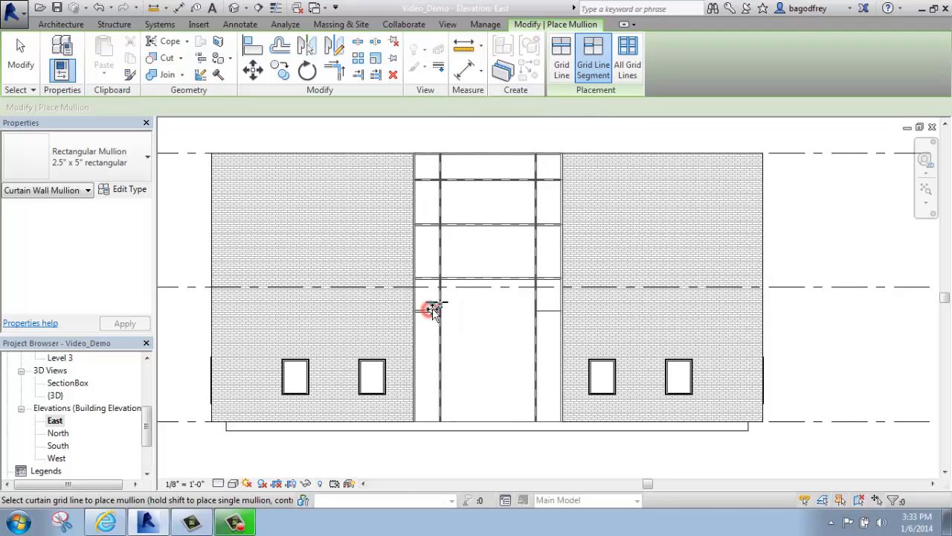
pyautogui.click(434, 309)
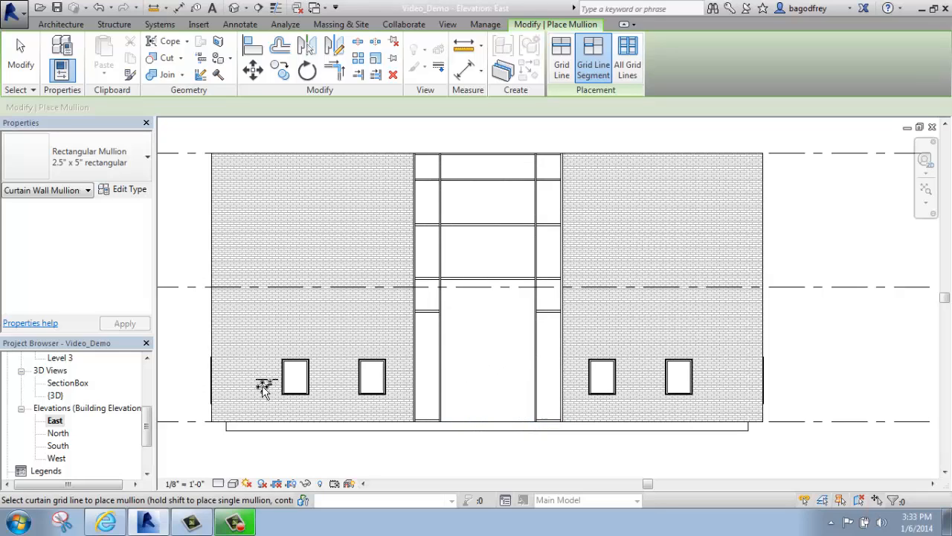
pyautogui.moveTo(257, 372)
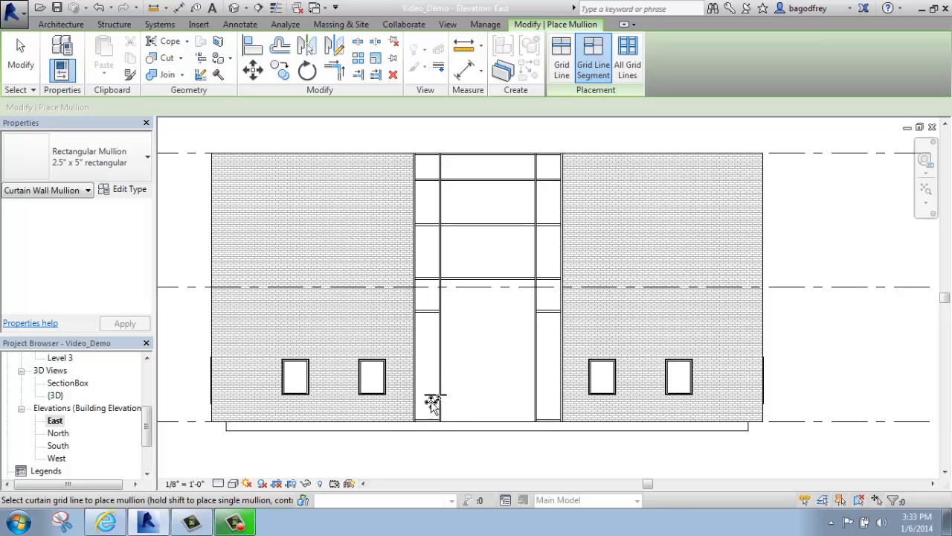
pyautogui.moveTo(485, 432)
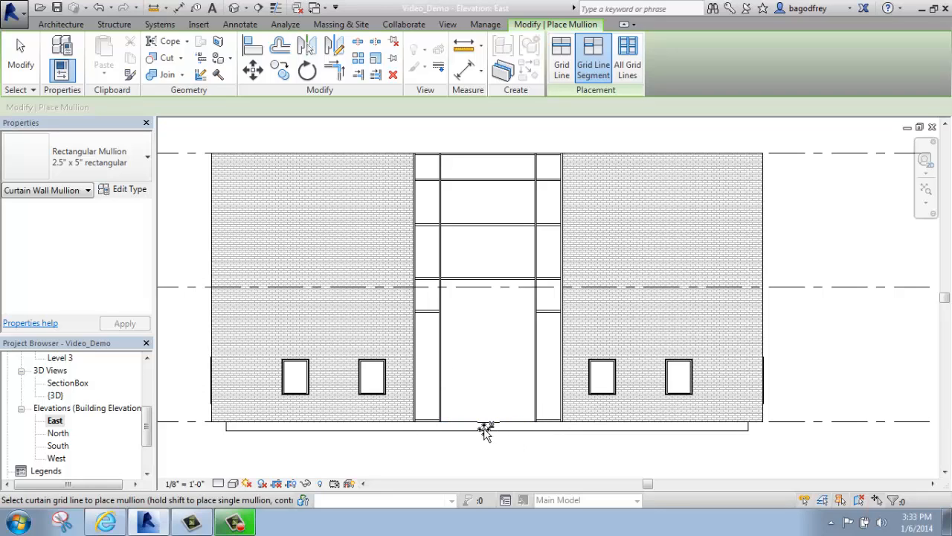
pyautogui.moveTo(461, 417)
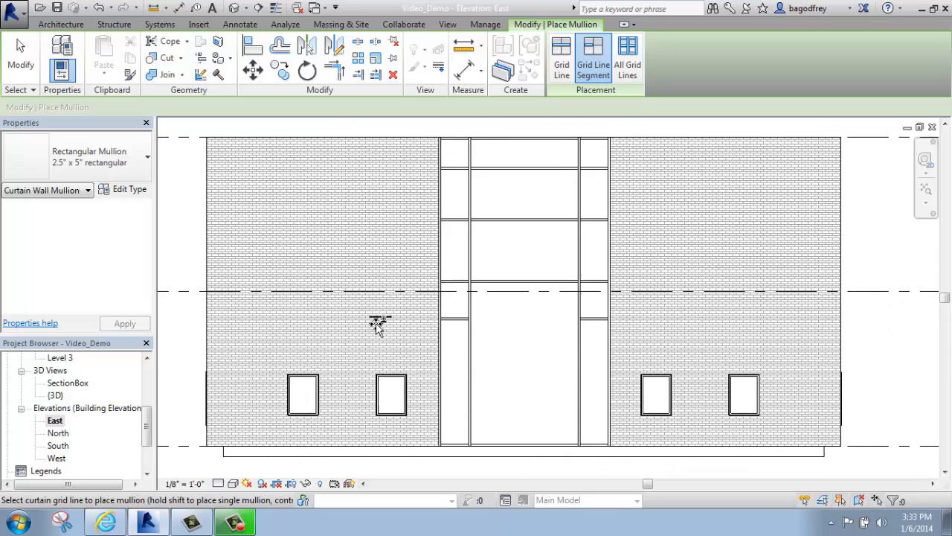
pyautogui.moveTo(7, 223)
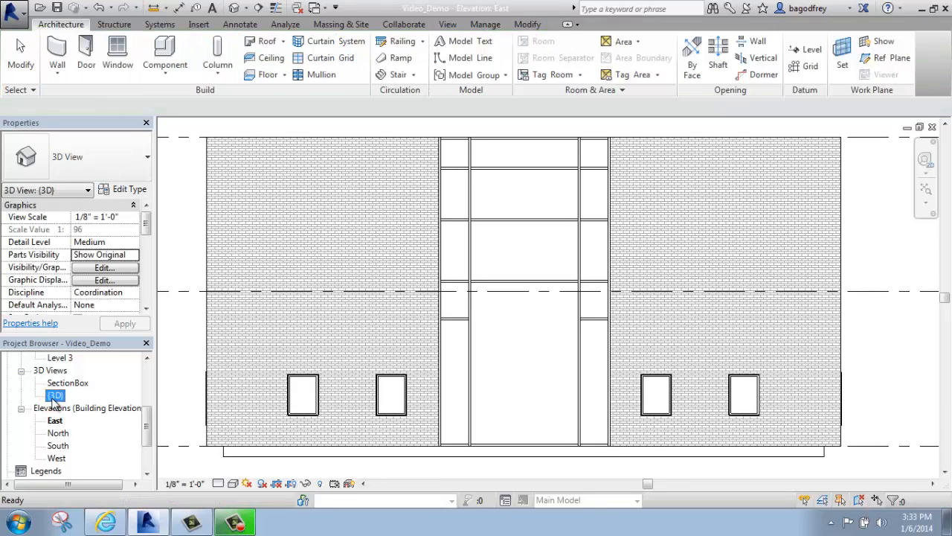
# Open the default {3D} view and orbit to inspect the mullioned curtain wall
pyautogui.doubleClick(55, 395)
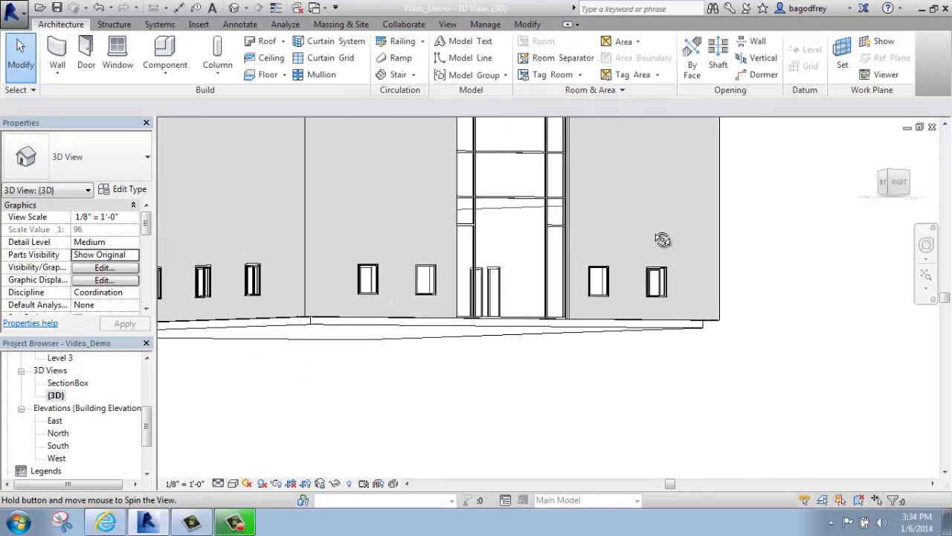
pyautogui.moveTo(662, 240); pyautogui.dragTo(656, 346)
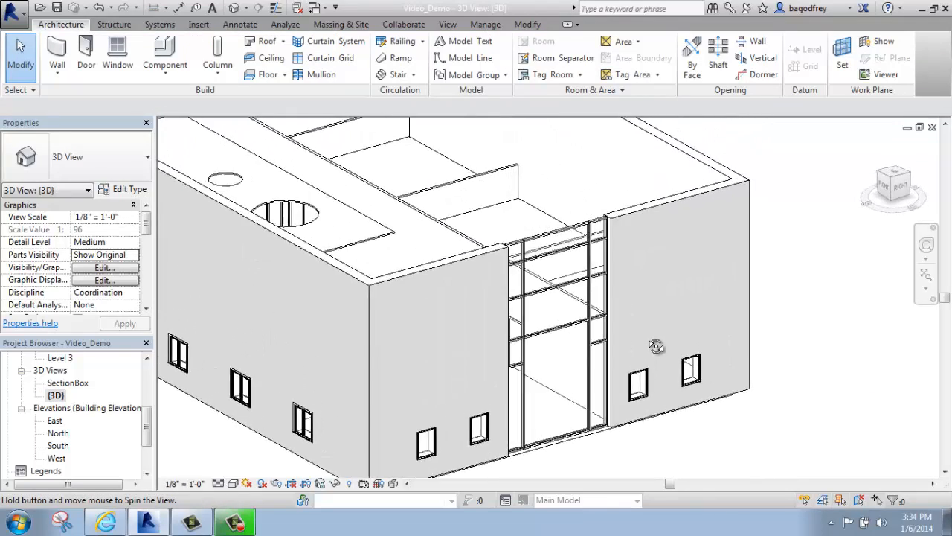
pyautogui.moveTo(657, 346); pyautogui.dragTo(668, 322)
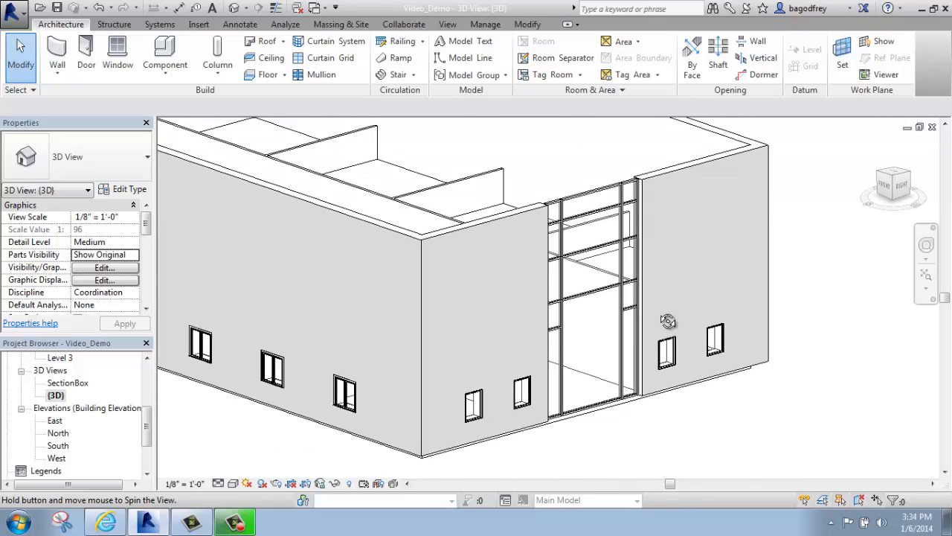
pyautogui.moveTo(668, 320); pyautogui.dragTo(699, 300)
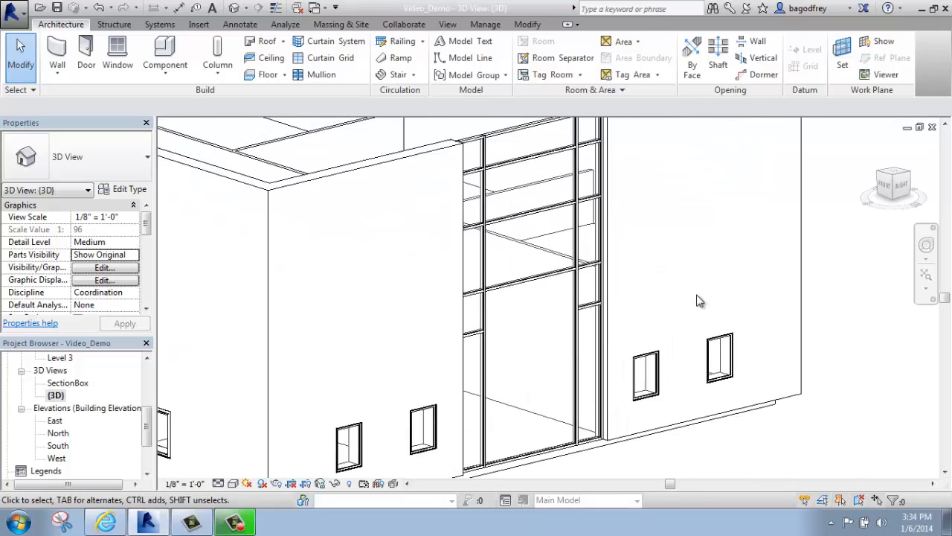